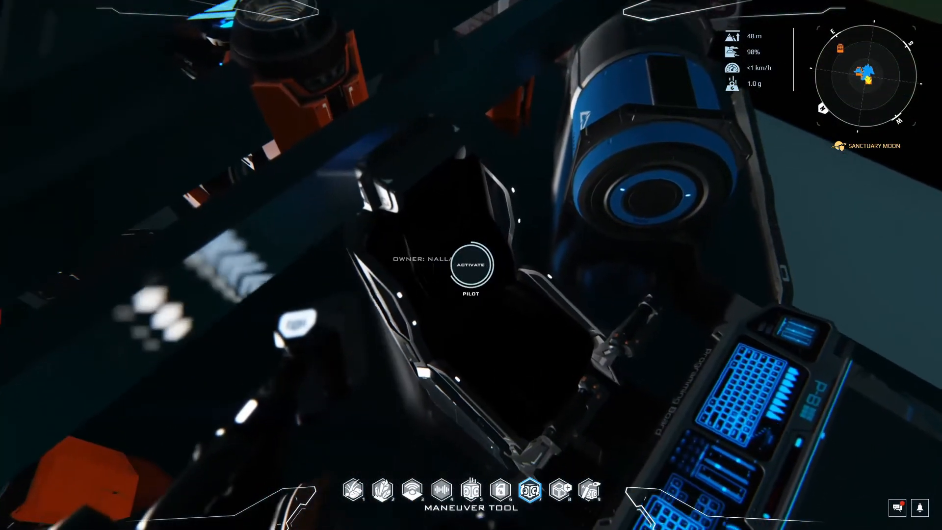
Open the pilot seat control unit's Lua editor via Advanced > Edit Lua.
click(470, 264)
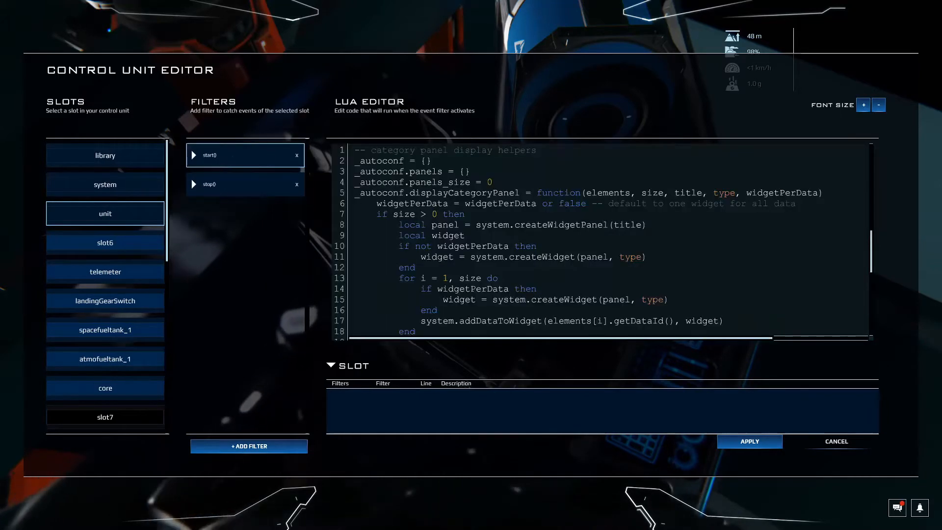
Scroll the start script to the setTargetGroundAltitude(4) line and select it before leaving the editor.
scroll(down, 3)
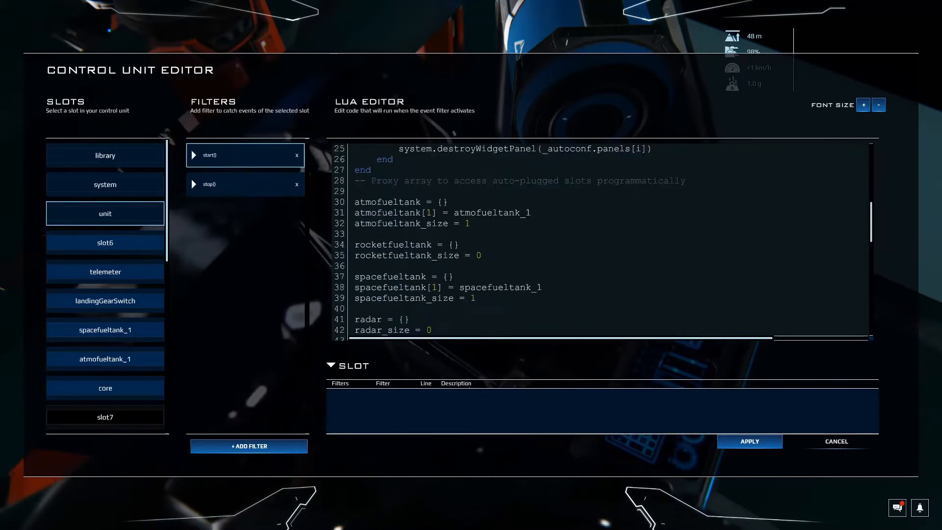
scroll(down, 3)
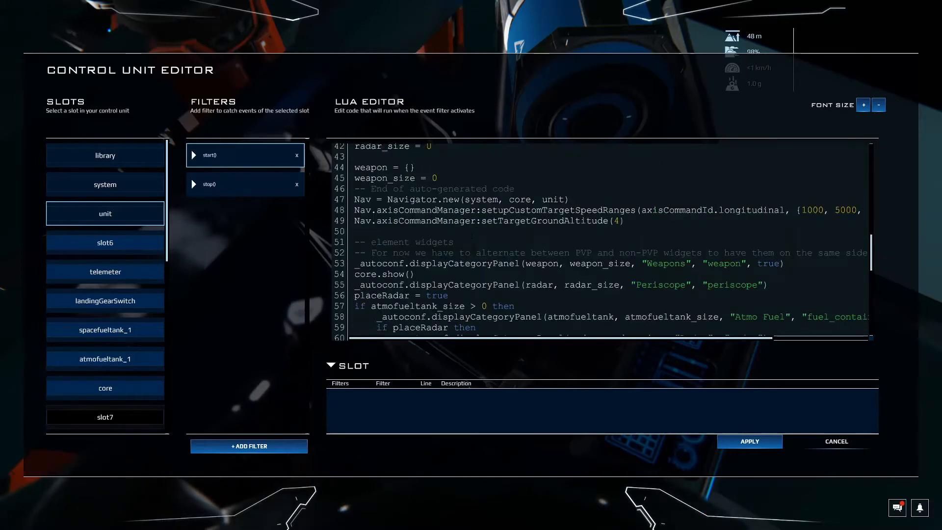
scroll(up, 3)
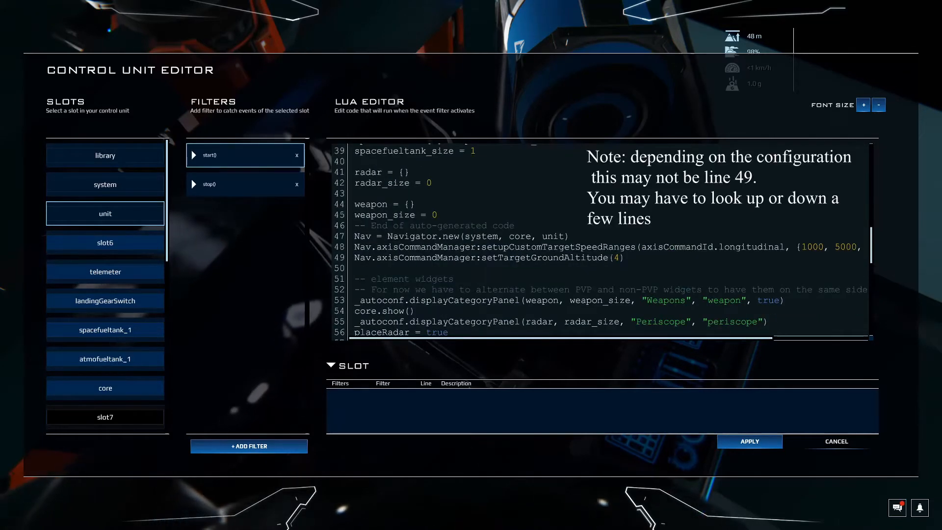
click(625, 258)
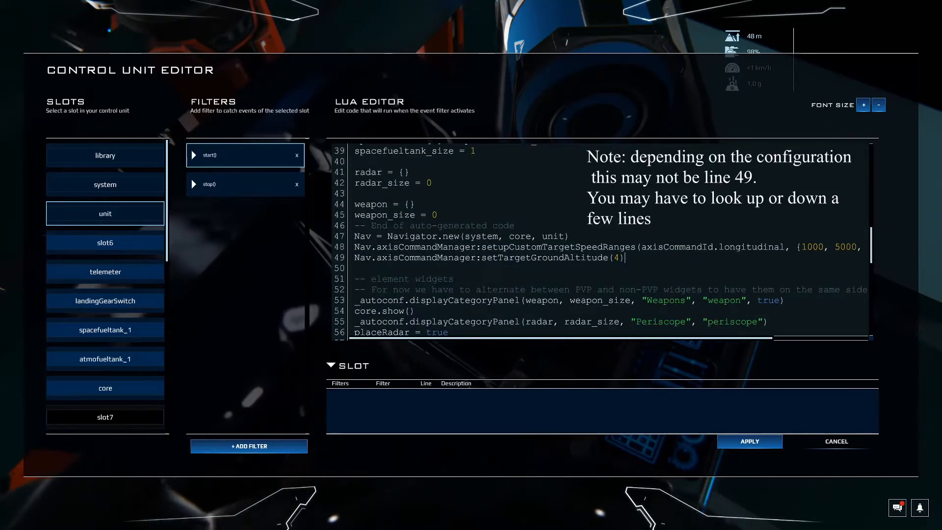
triple_click(488, 259)
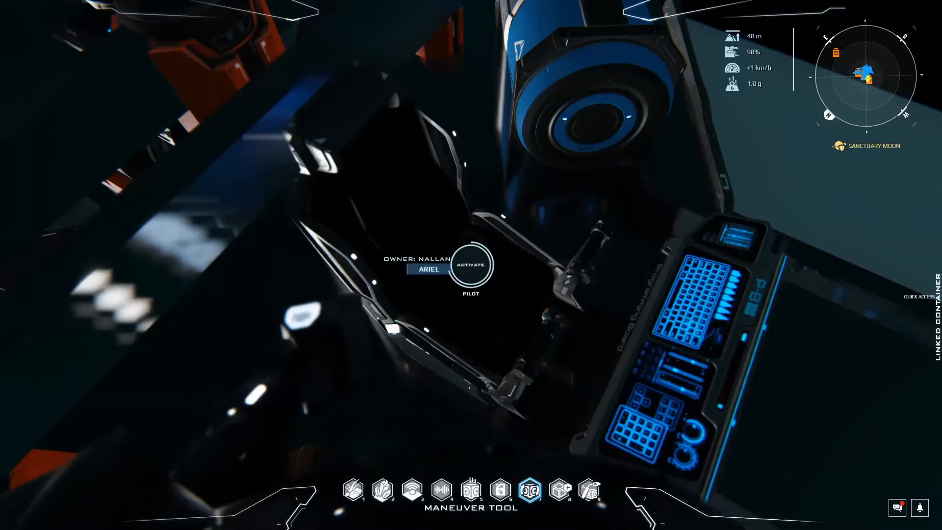
Bring up an atmospheric engine's Advanced context menu showing Set engine tags.
click(470, 265)
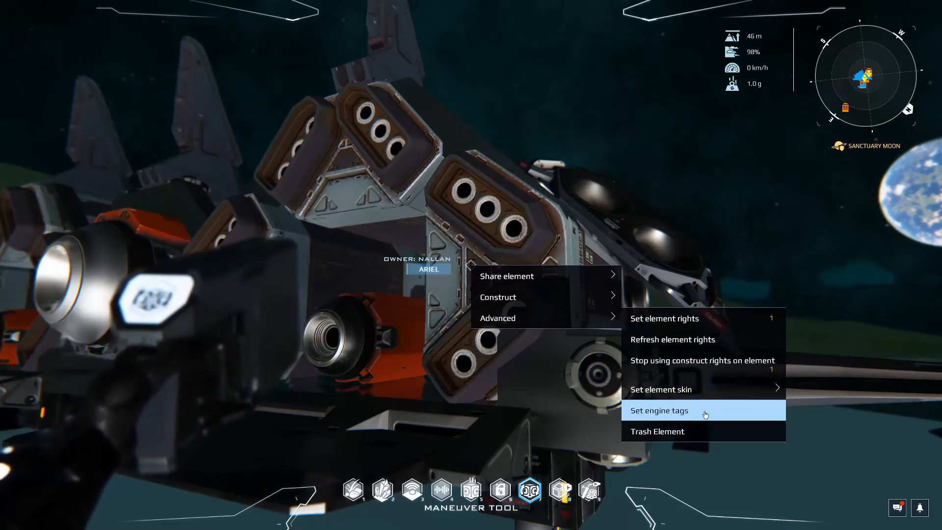
Tag both atmospheric engines with the user tag atmosMain.
click(659, 410)
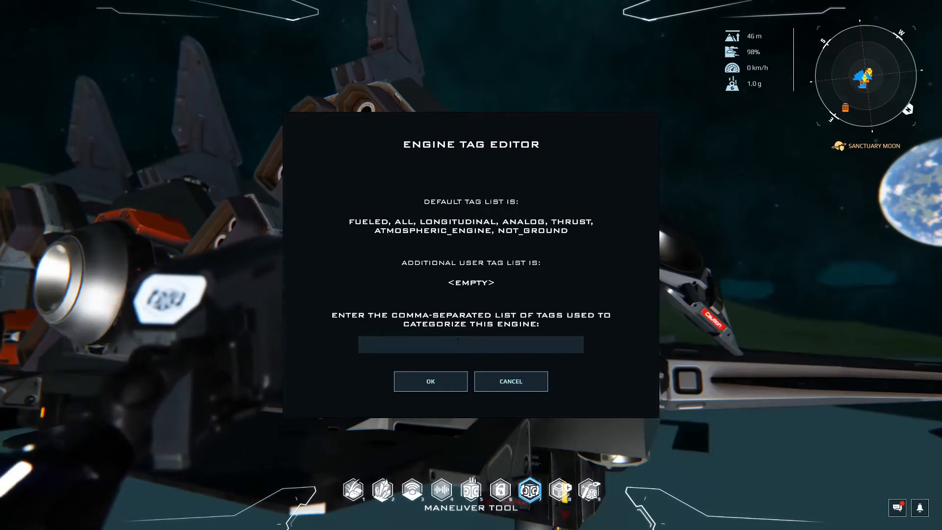
text(atmosMain)
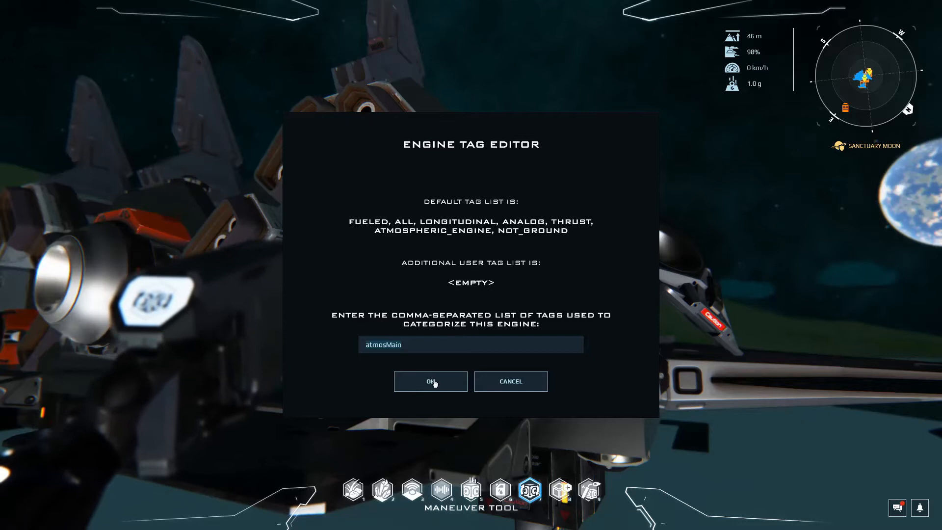
click(429, 382)
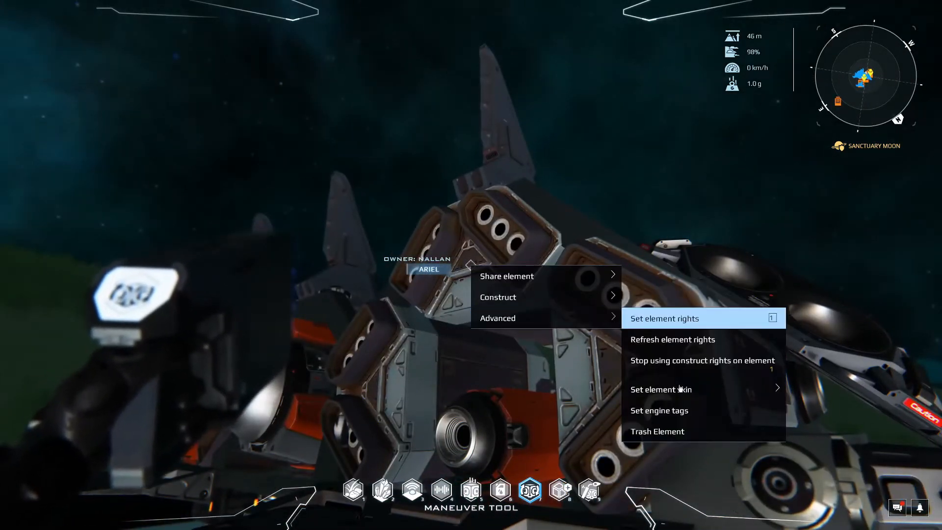
click(659, 410)
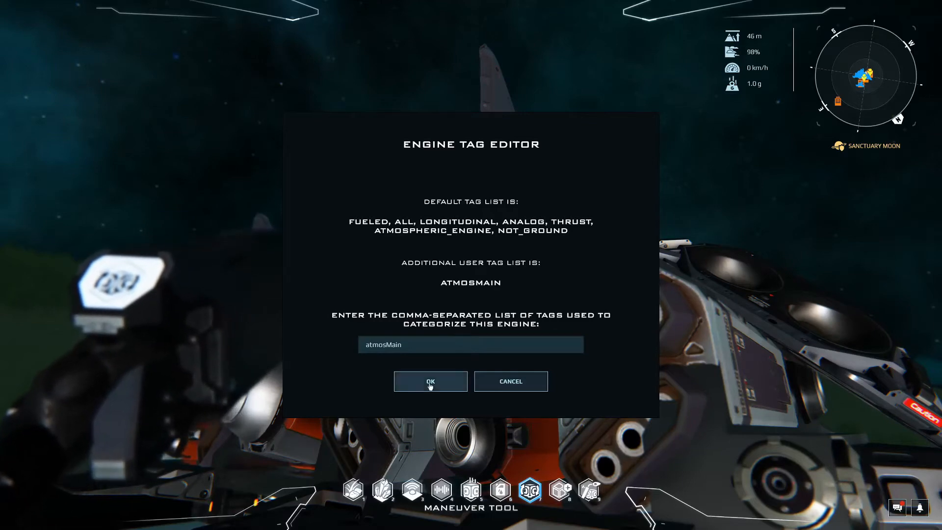
click(430, 381)
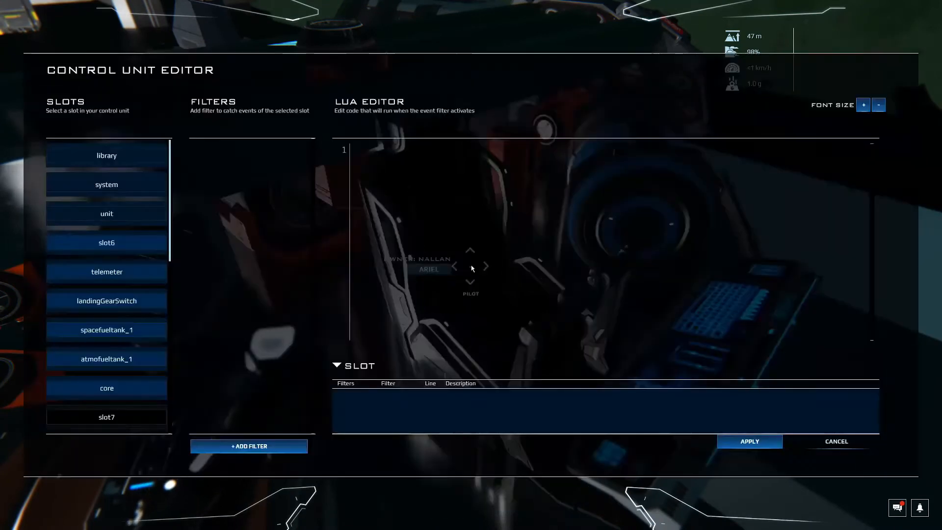
Write lockBrake = false and atmosMain = false in the system slot's start() filter.
click(106, 184)
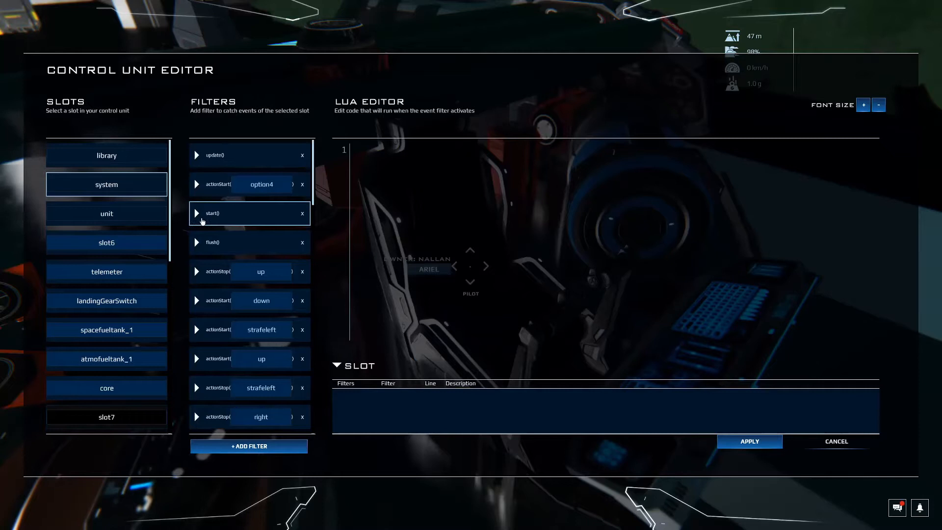
text(lockBrake = false)
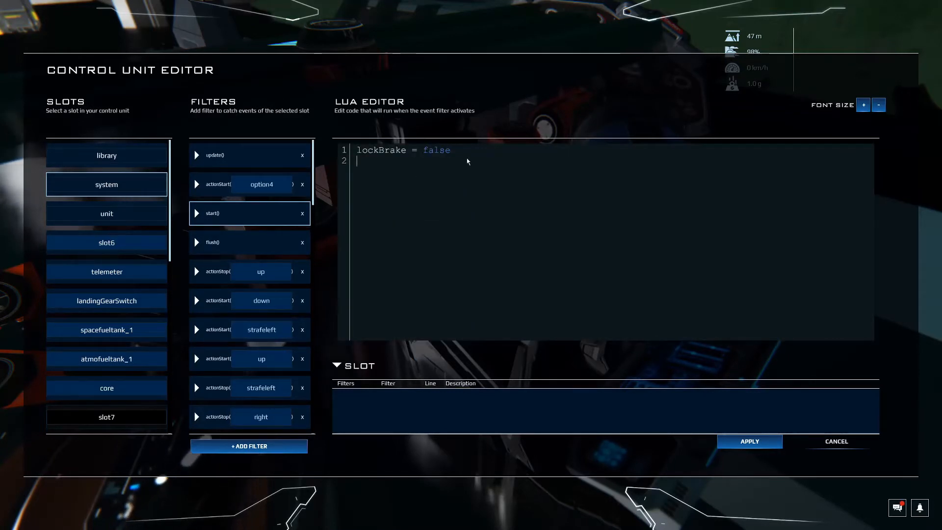
key(enter)
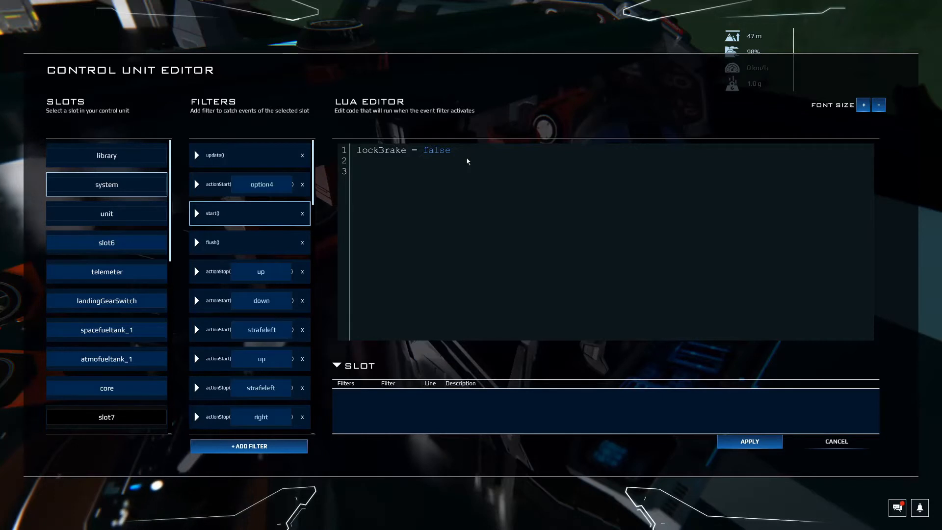
text(atmosMain)
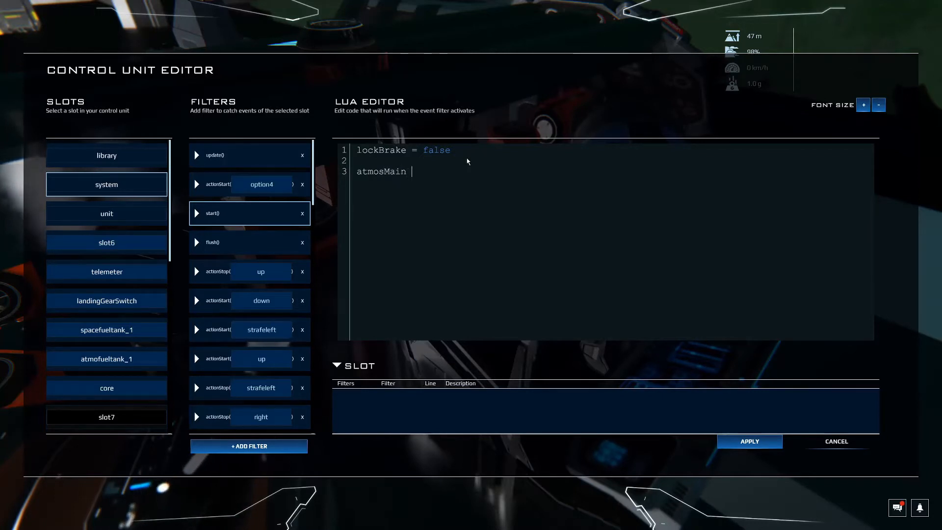
text(= false)
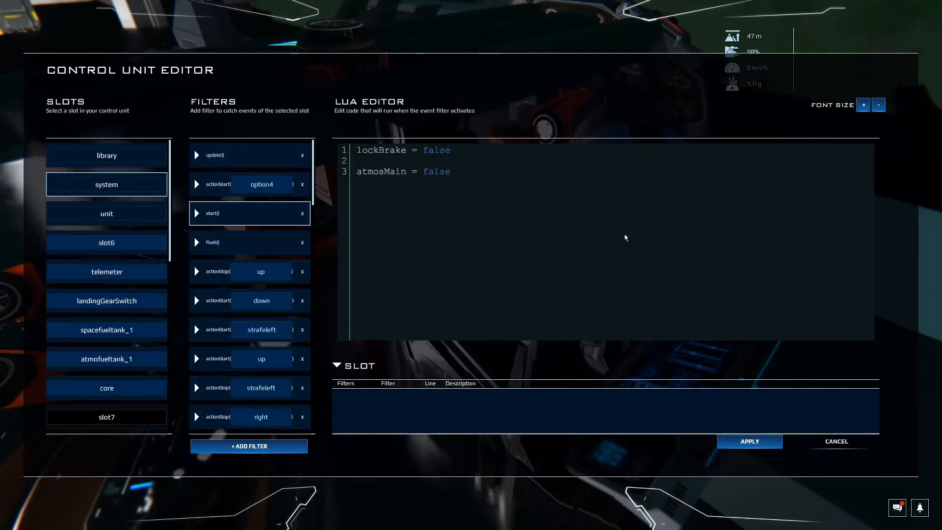
mouse_move(514, 210)
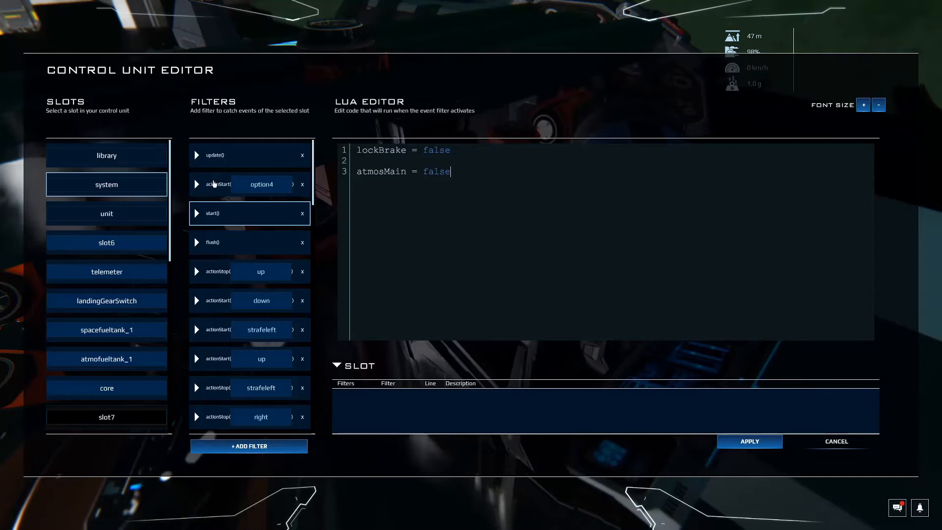
mouse_move(248, 446)
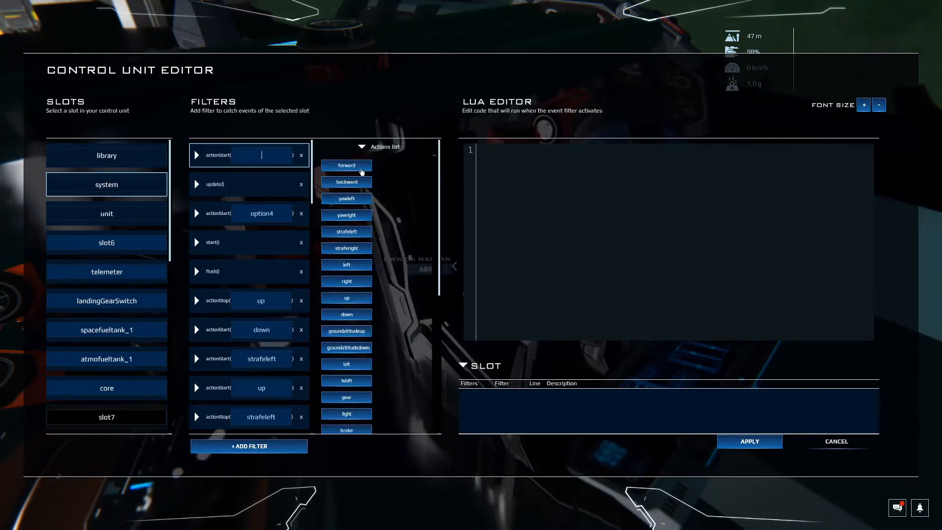
mouse_move(360, 291)
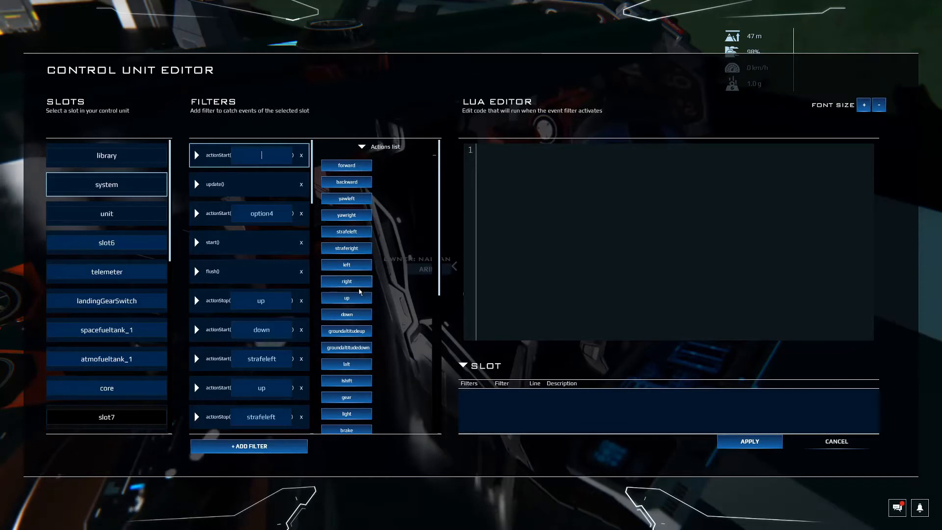
Bind a new filter to actionStart option1 containing atmosMain = not atmosMain.
scroll(down, 3)
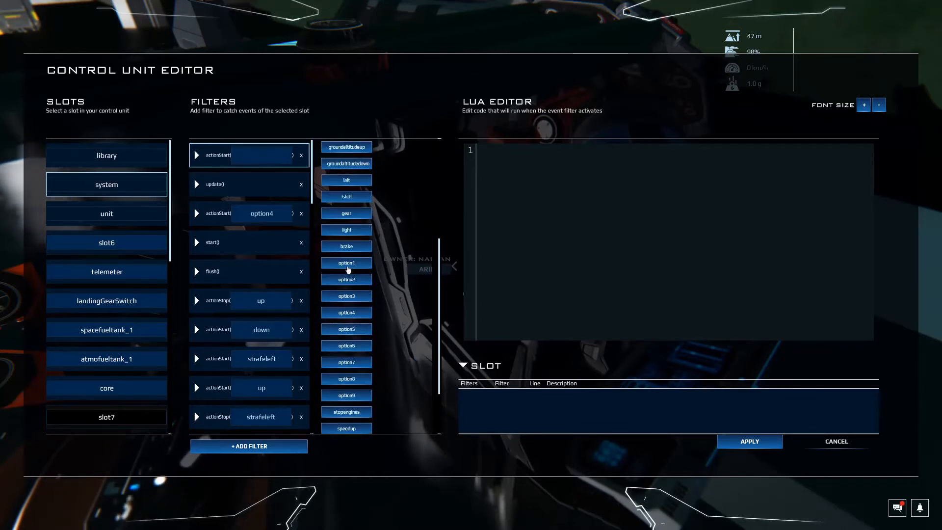
click(347, 263)
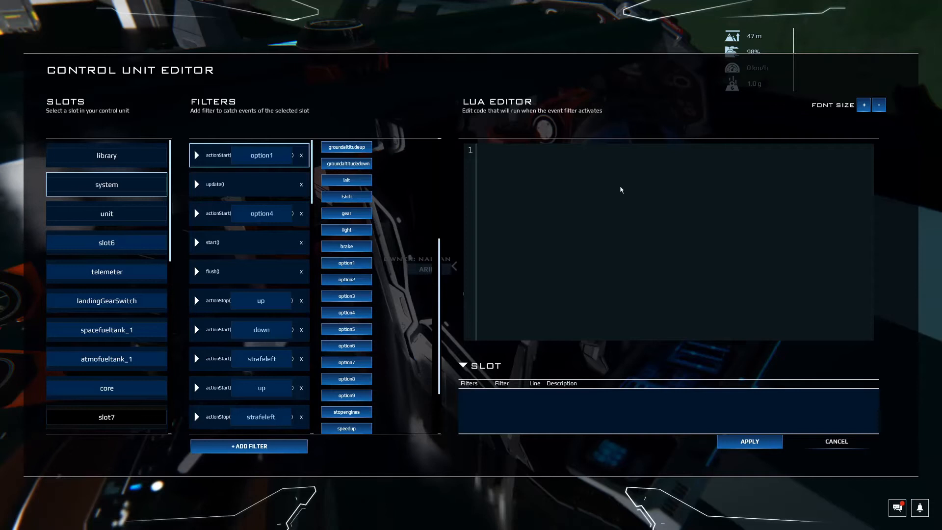
text(atmos)
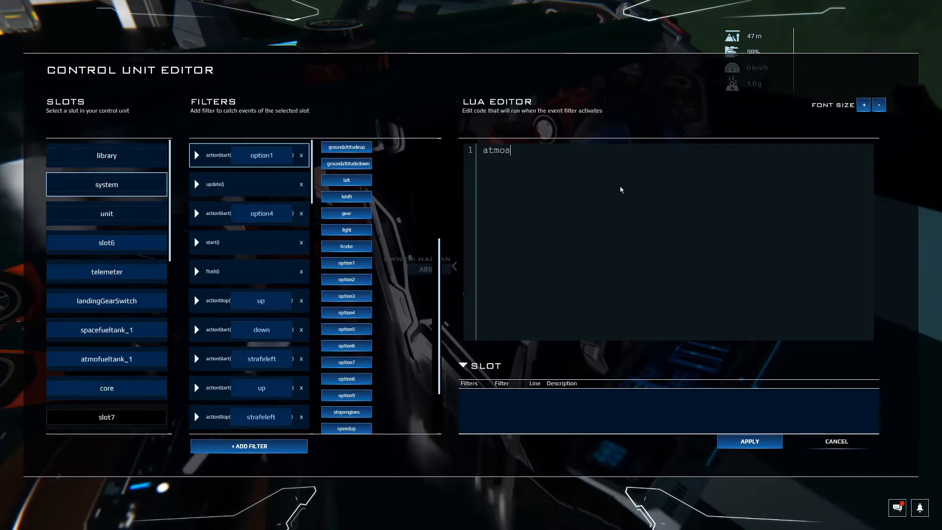
text(Main = not atmosM)
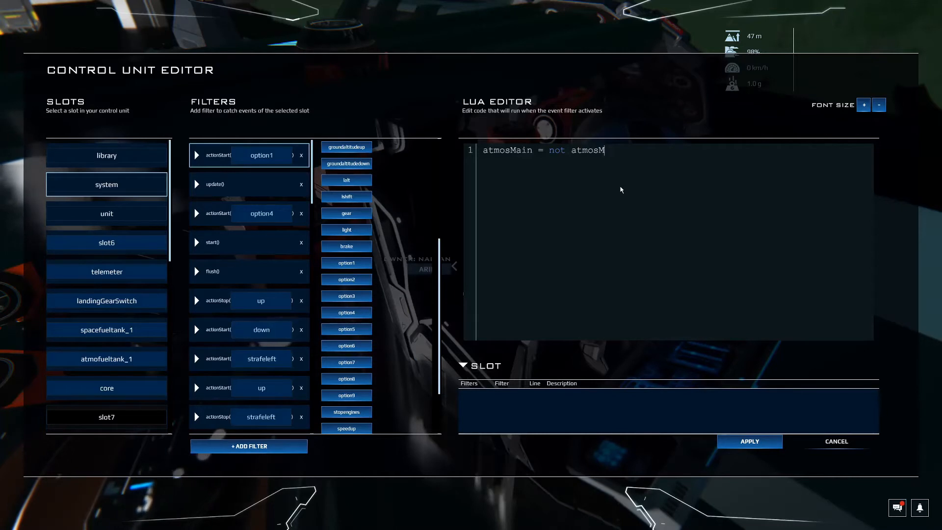
text(ain)
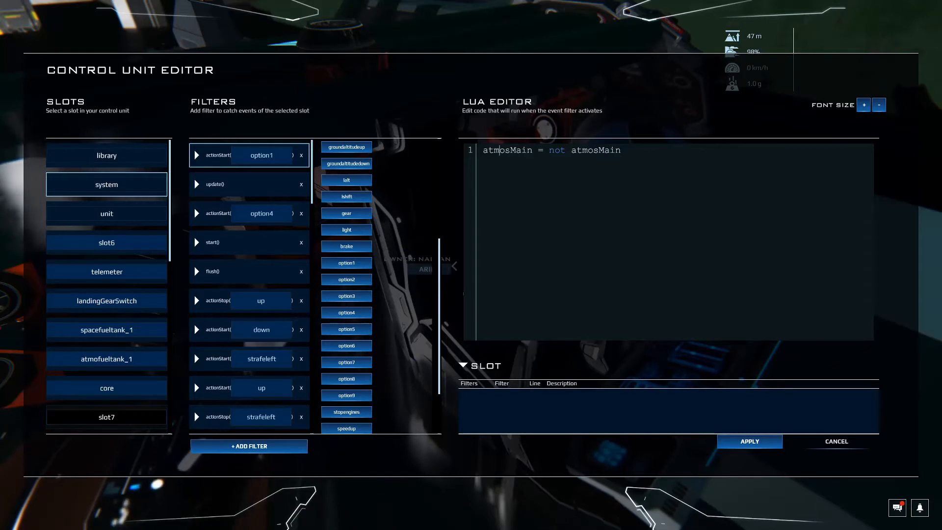
double_click(506, 149)
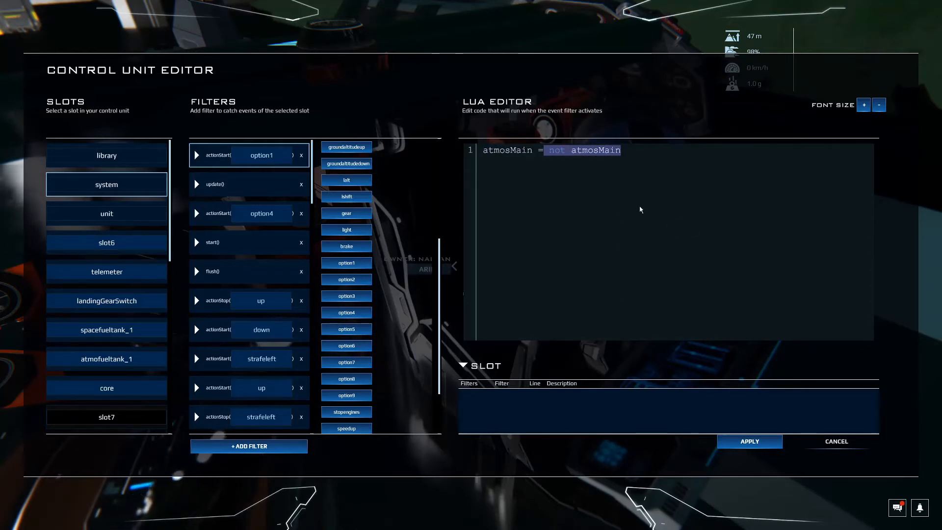
mouse_move(625, 184)
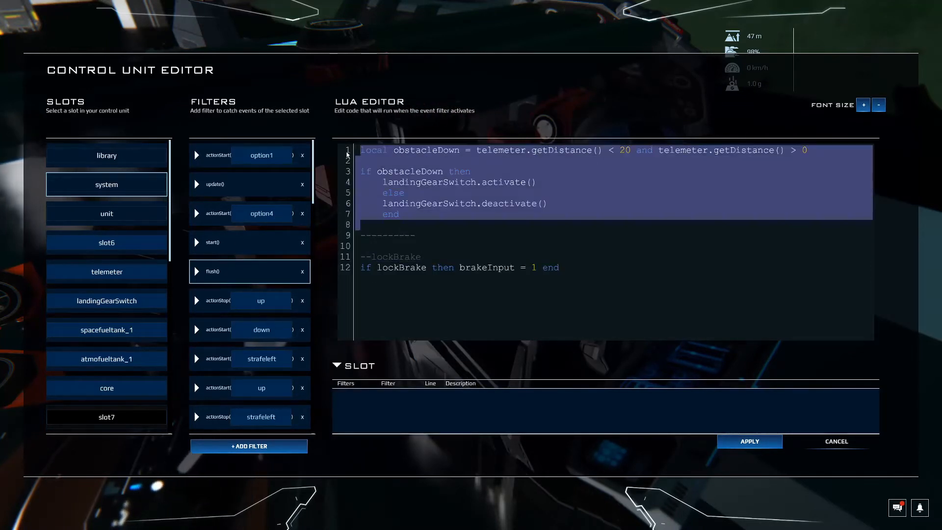
After the lockBrake check in flush(), add a --atmosMain comment and 'if not atmosMain then'.
click(559, 267)
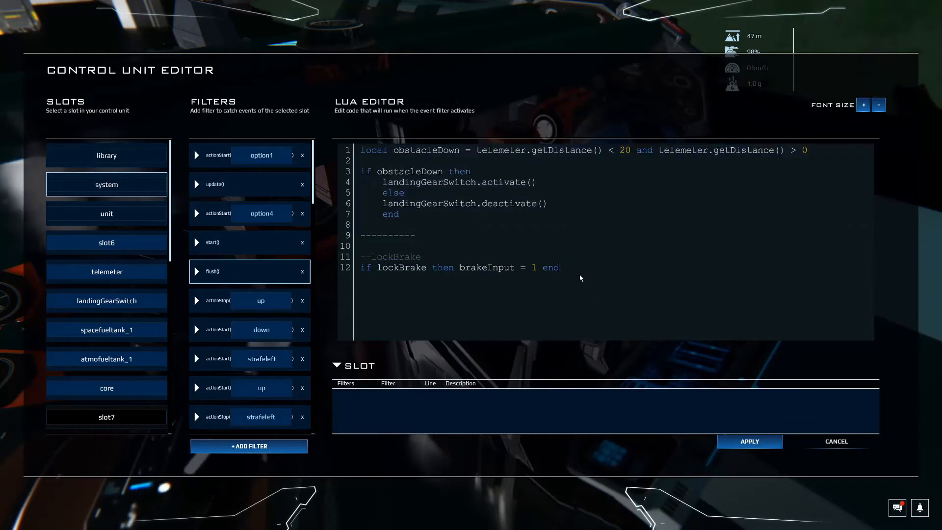
key(enter)
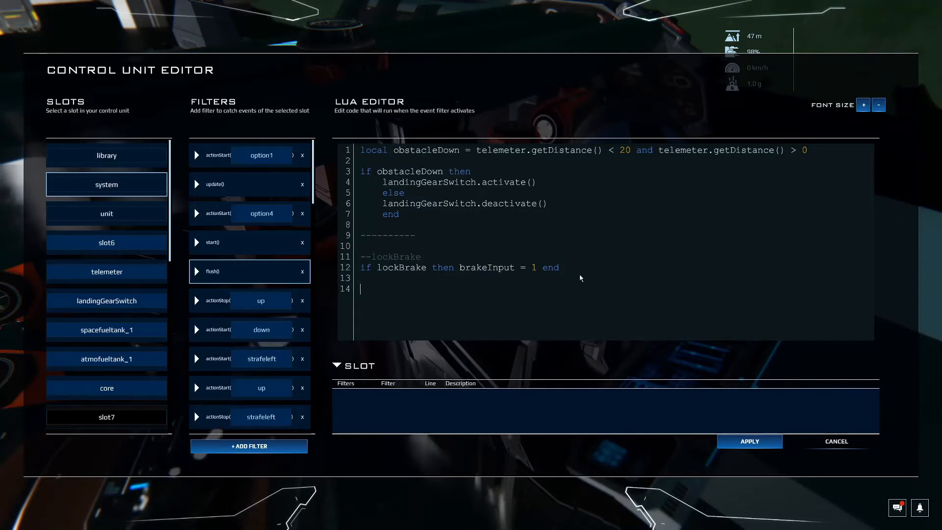
text(--)
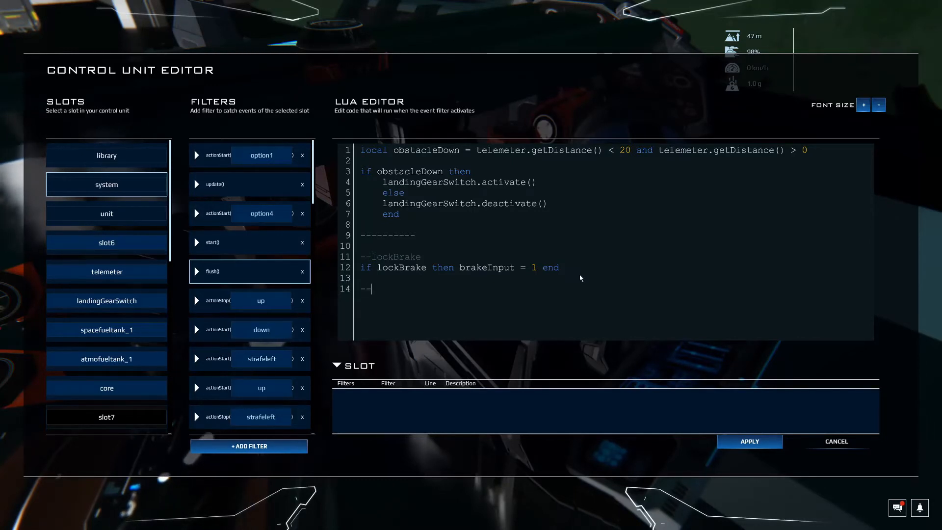
text(atmosMain)
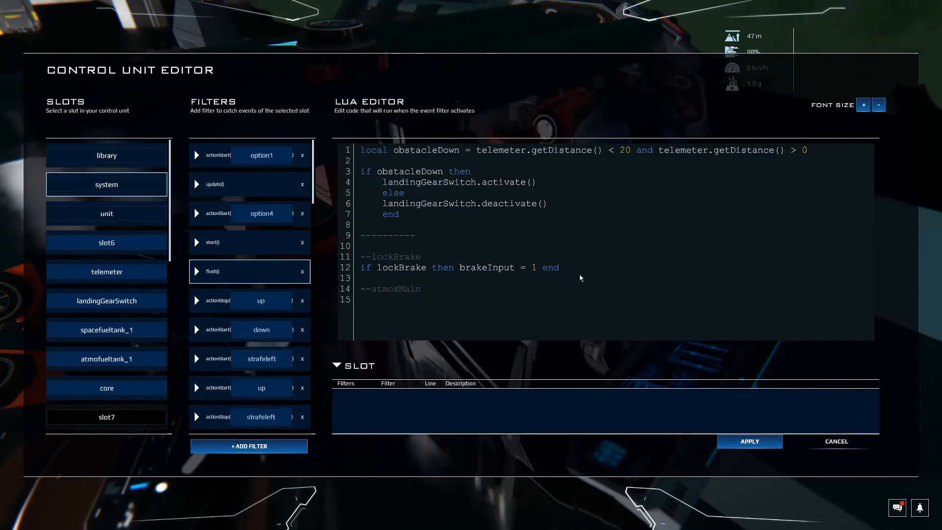
text(if)
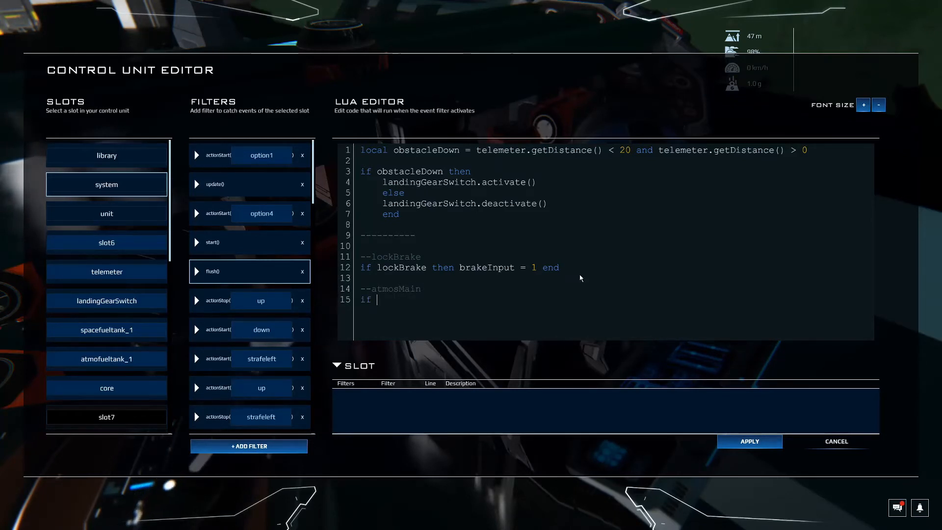
text(not atmo)
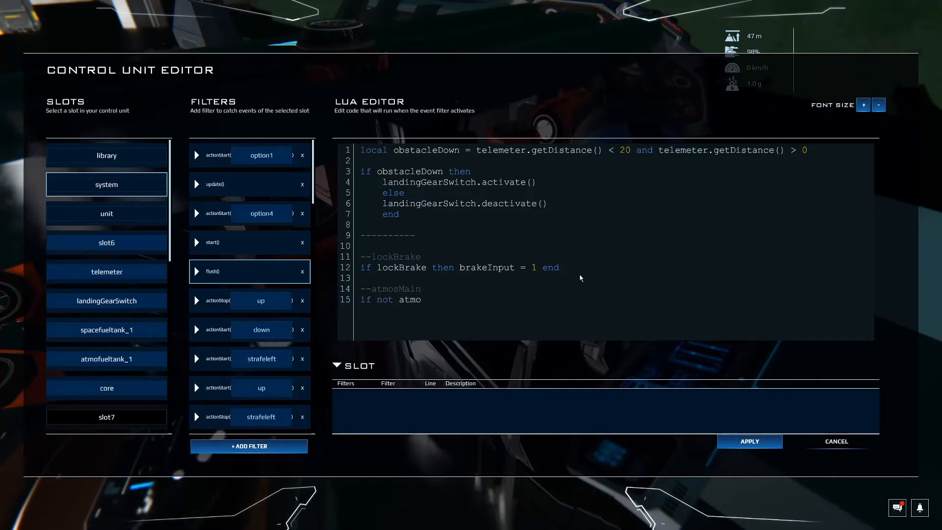
text(sMain then)
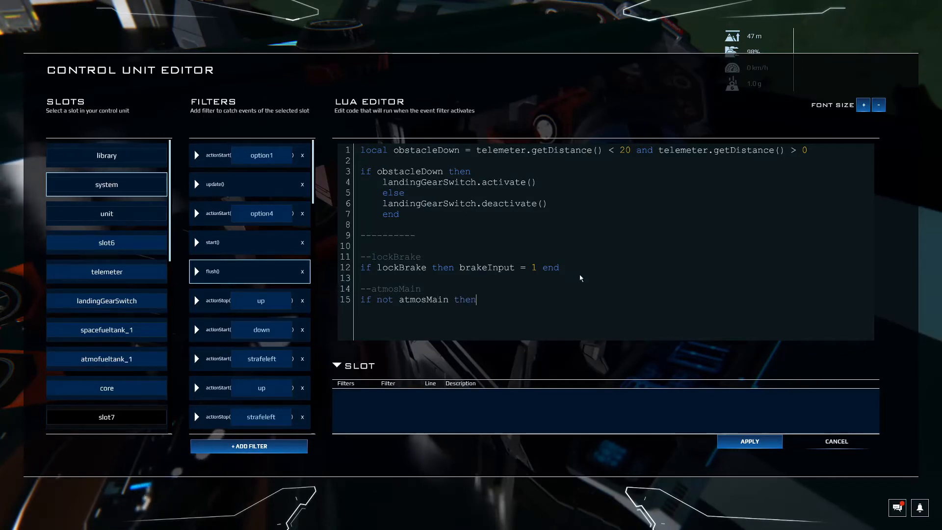
Complete it with Nav:setEngineCommand('atmosMain', vec3.zero, vec3.zero) end.
text(Nav:set)
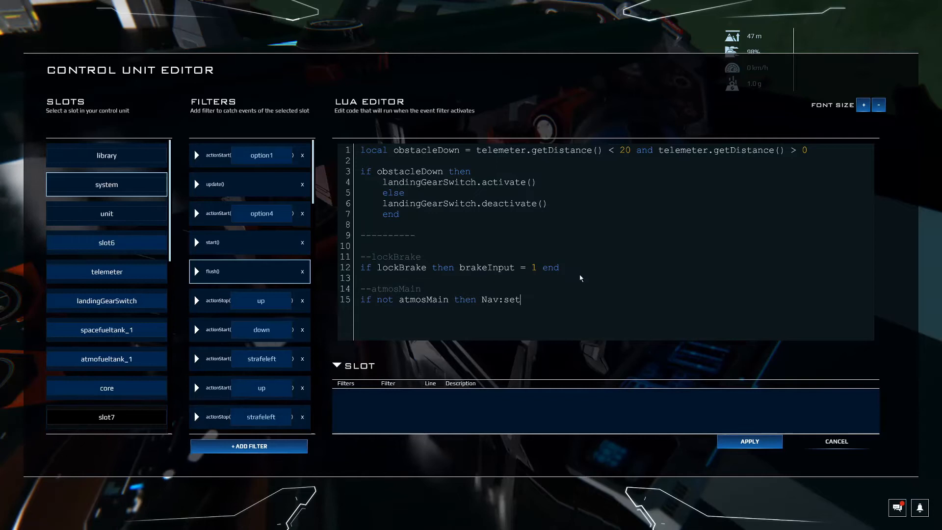
text(EngineCommand()
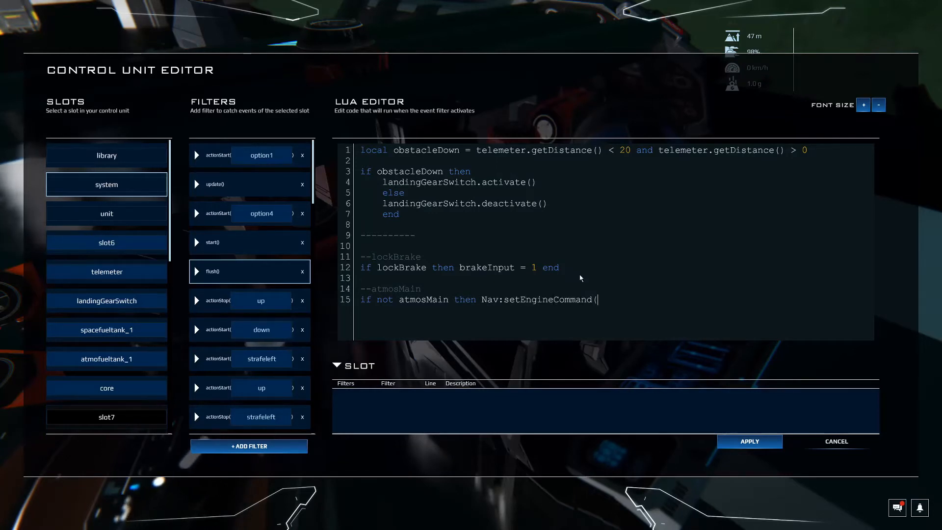
text('atmos)
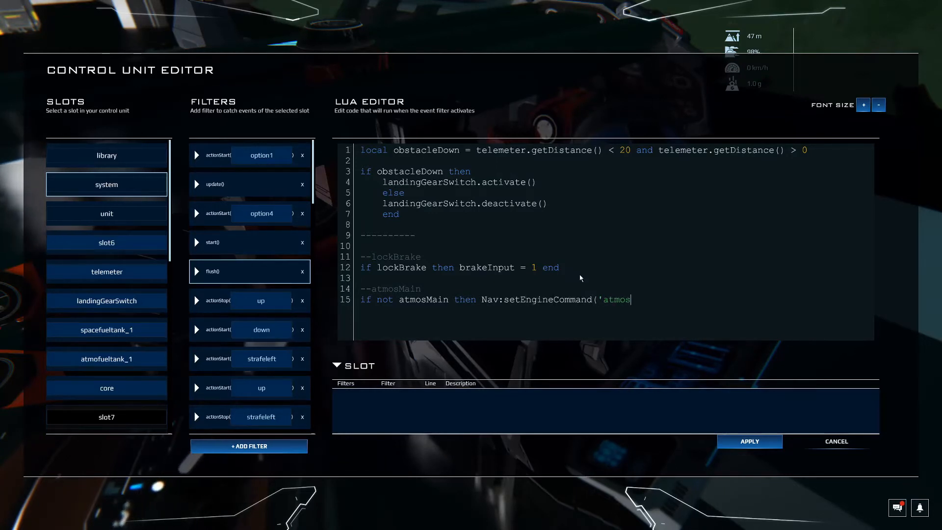
text(Main')
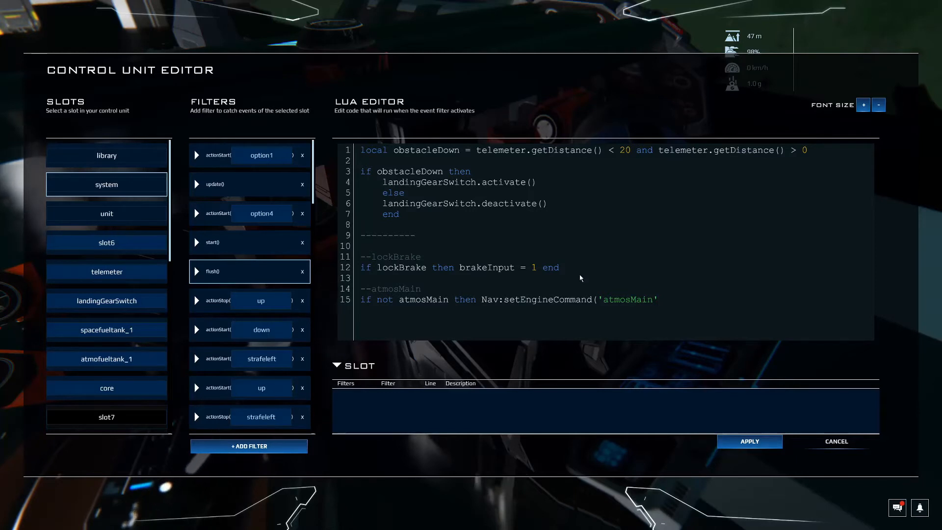
text(,)
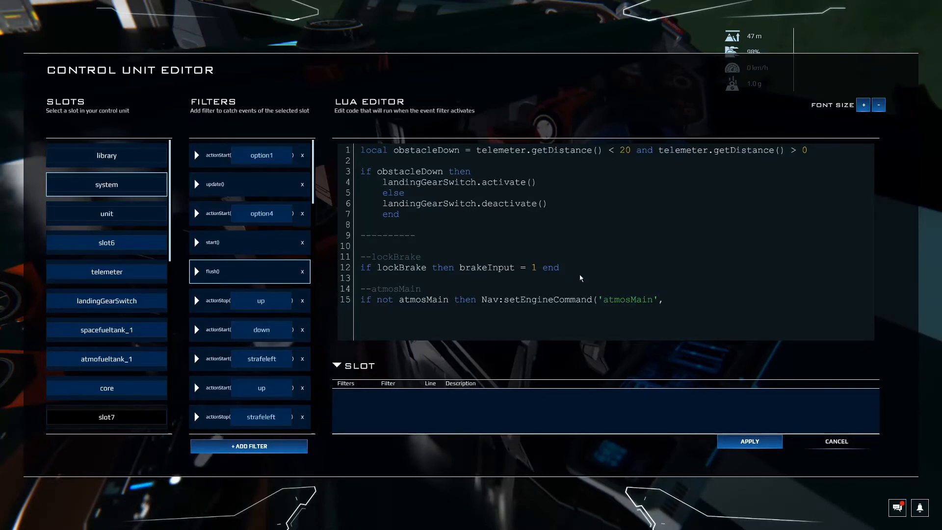
text(vec3.ze)
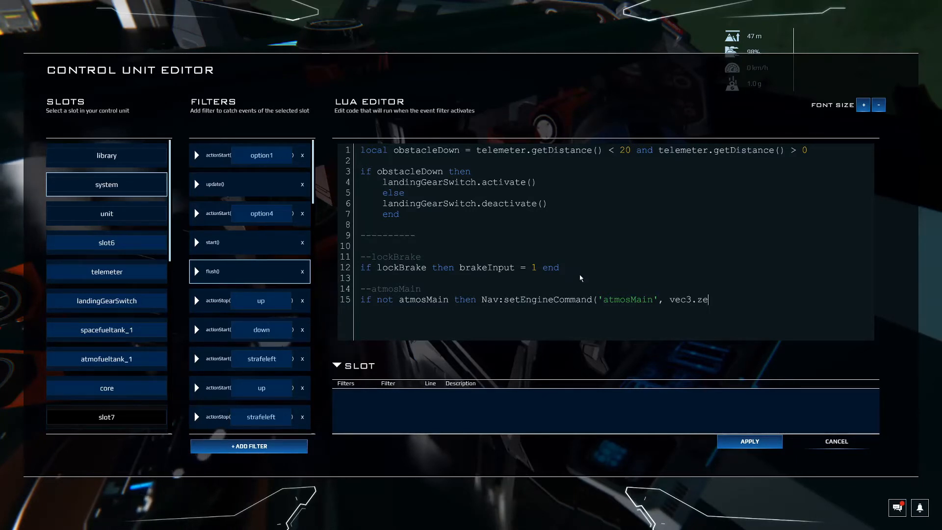
text(ro, vec3.zero) end)
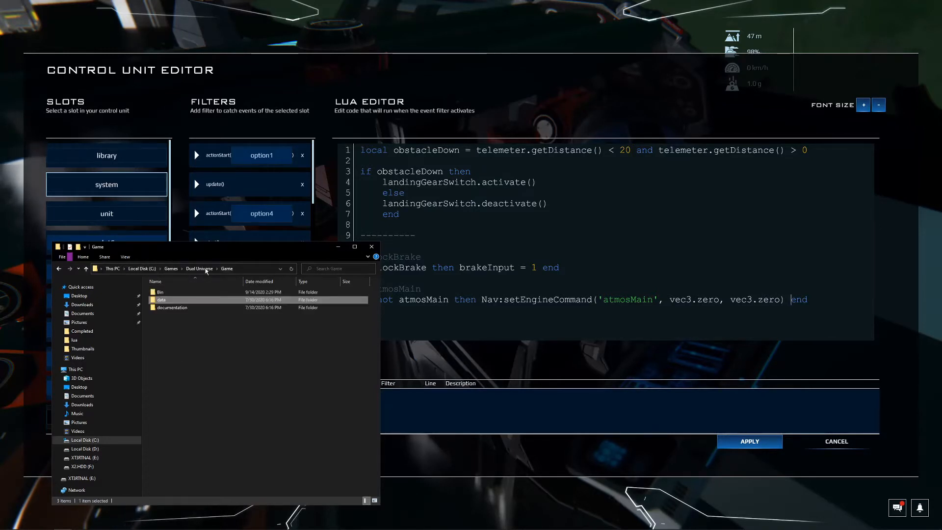
Browse Game > data > lua and read setEngineCommand's parameters in Navigator.lua.
double_click(161, 299)
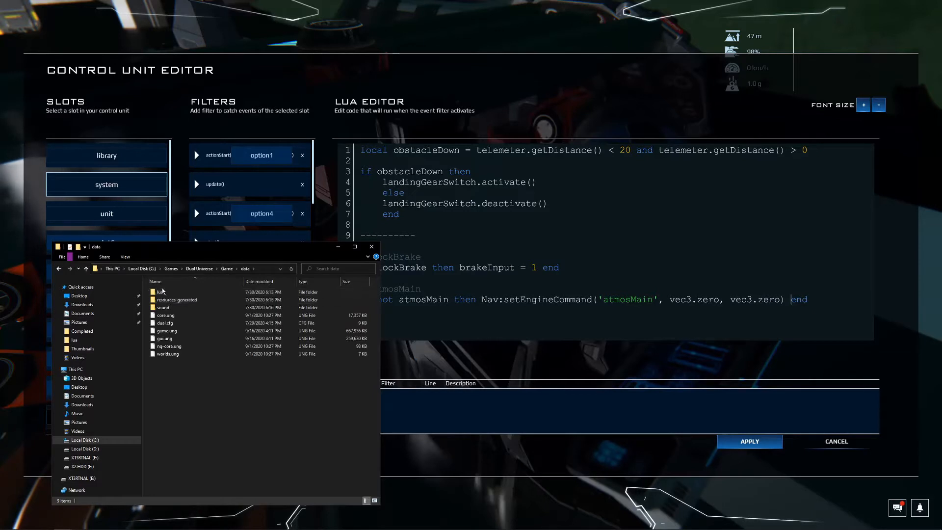
double_click(157, 291)
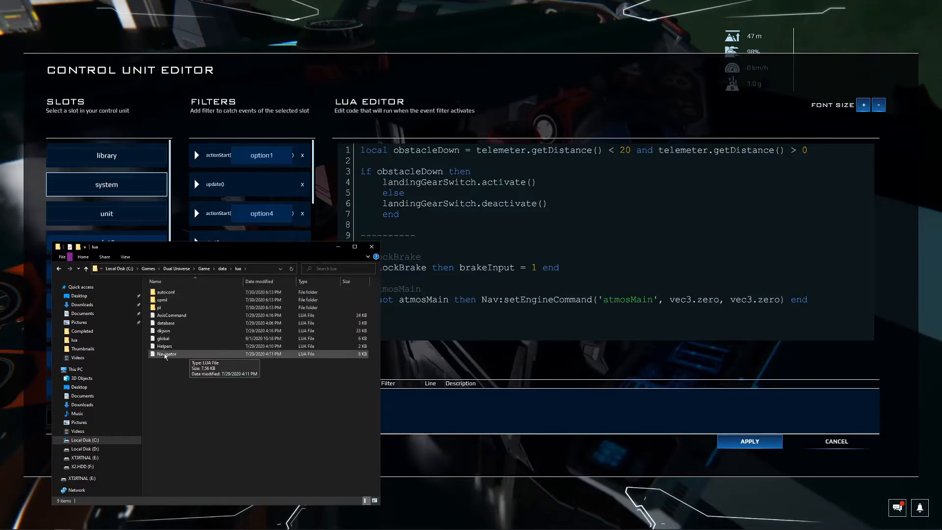
click(167, 354)
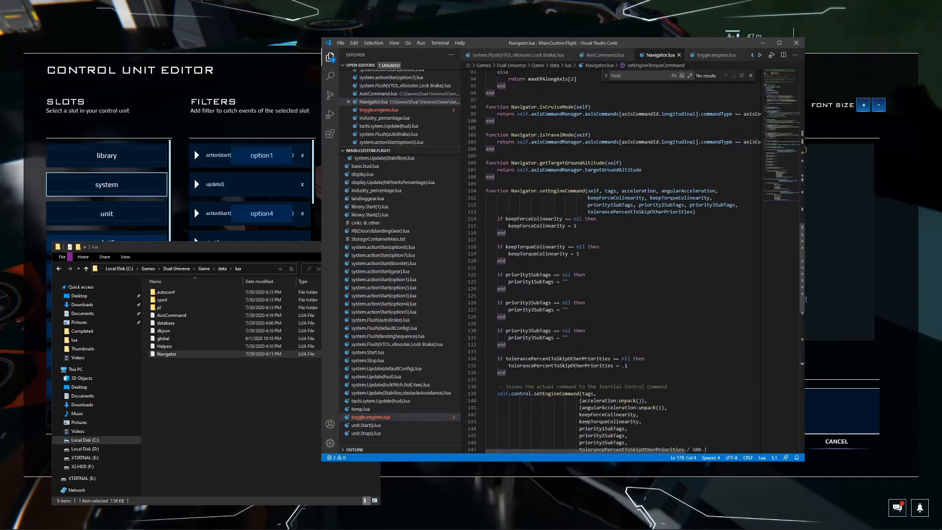
scroll(down, 3)
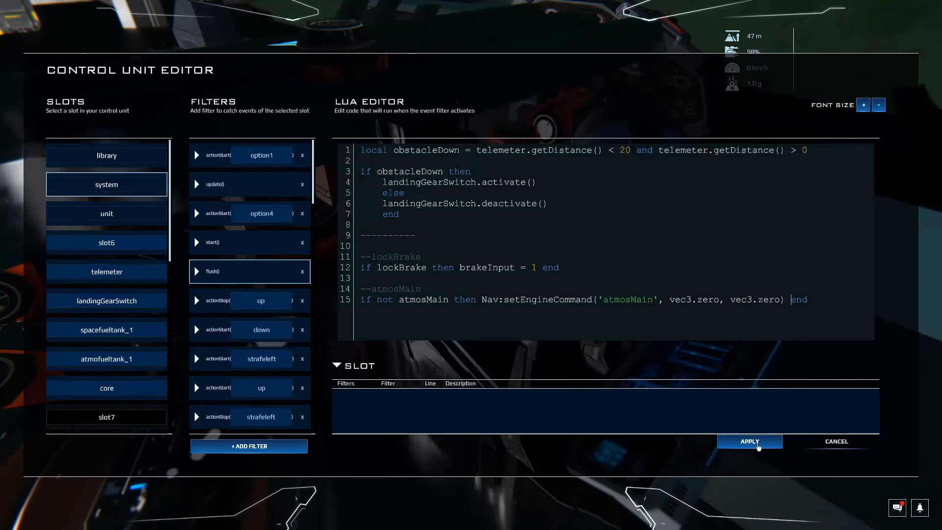
Apply the atmosMain code changes to the control unit.
click(749, 441)
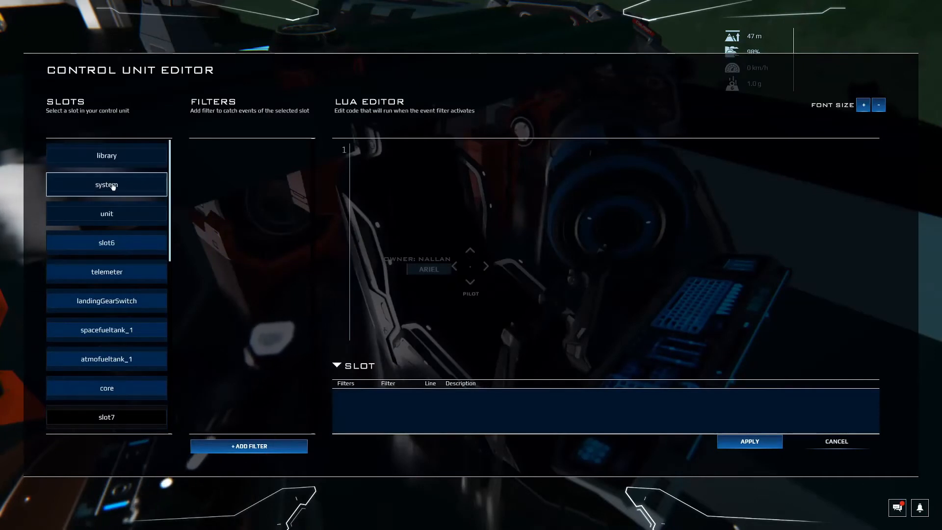
In the system update() handler, start 'local atmosMainHud = ternary(atmosMain,' under the lockBrakeHud line.
click(106, 184)
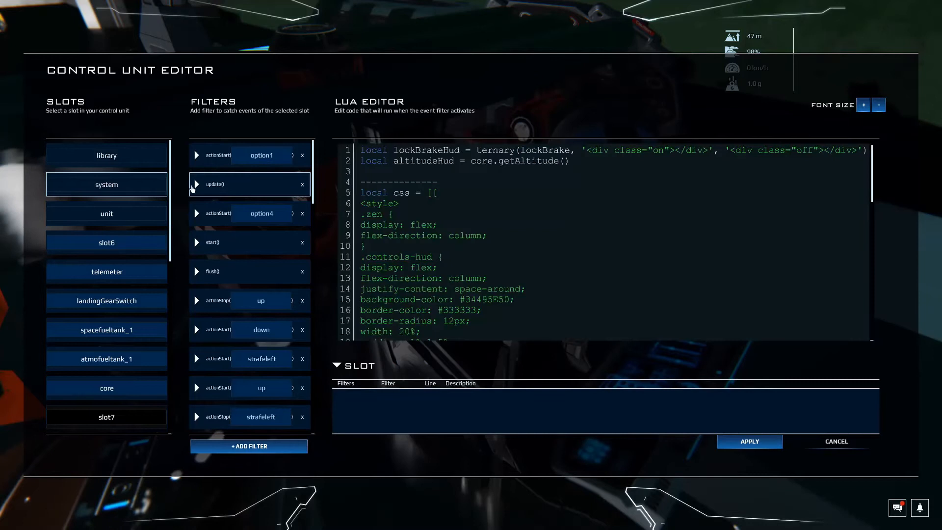
click(569, 160)
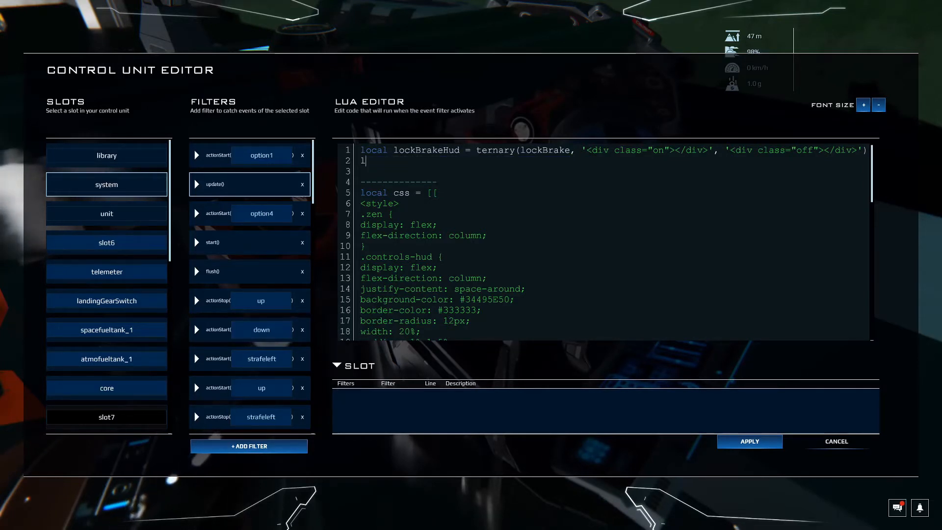
text(local)
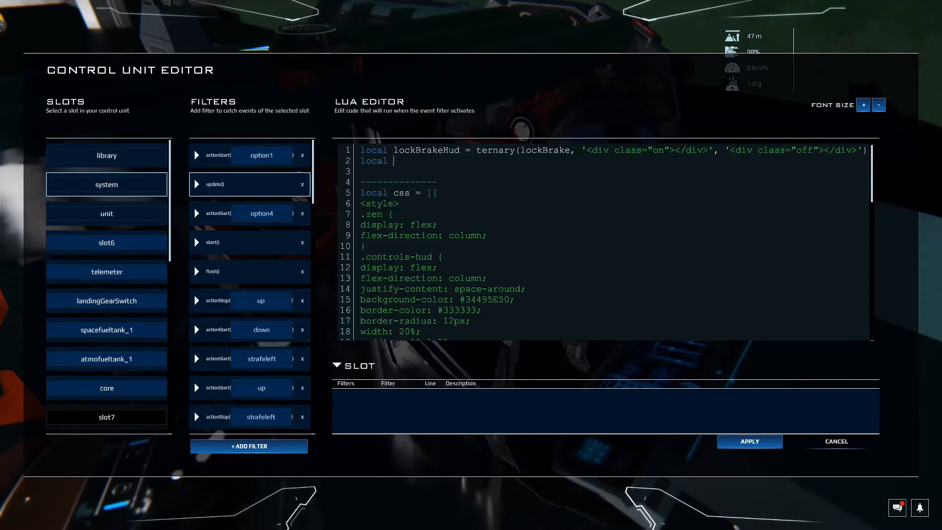
text(atmos)
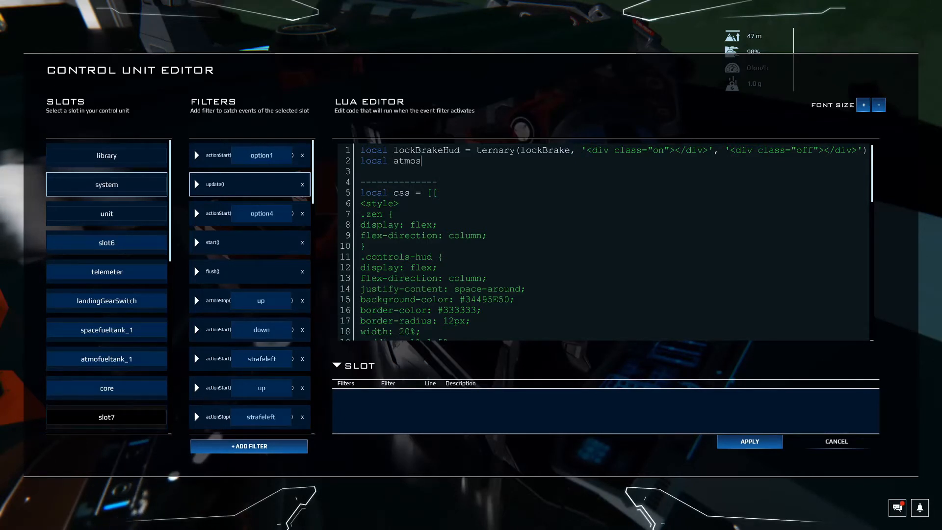
text(MainHud =)
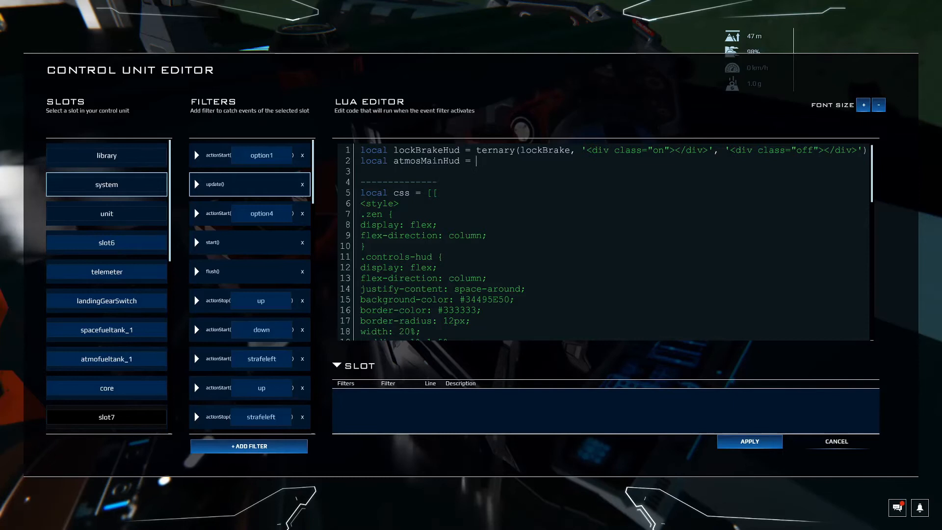
text(ternary)
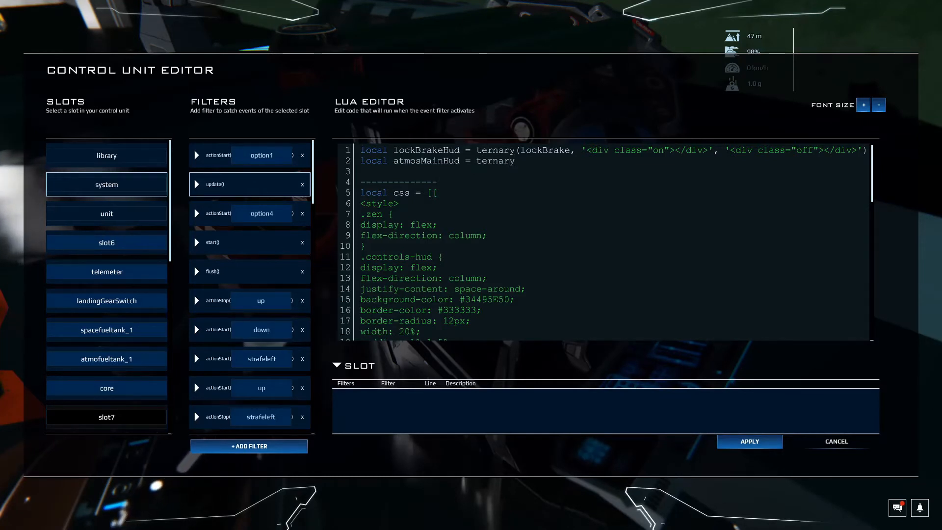
text((atmos)
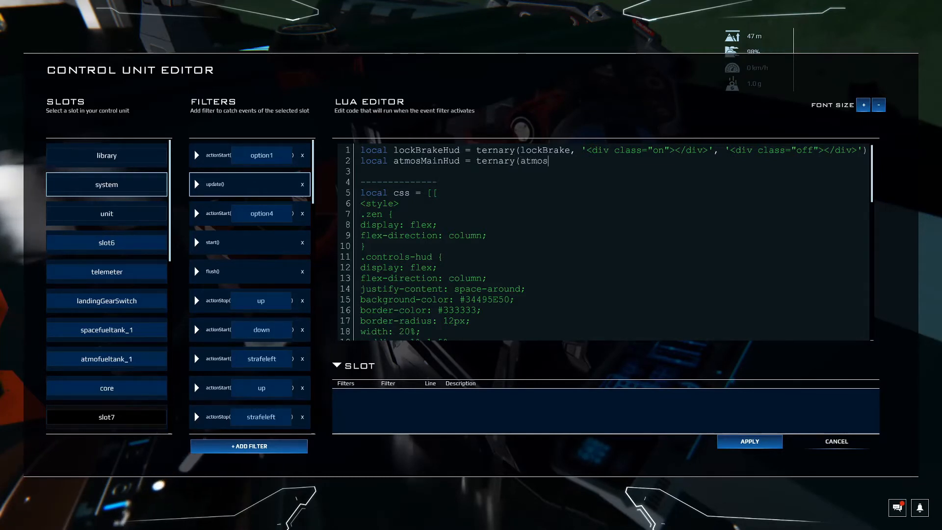
text(Main,)
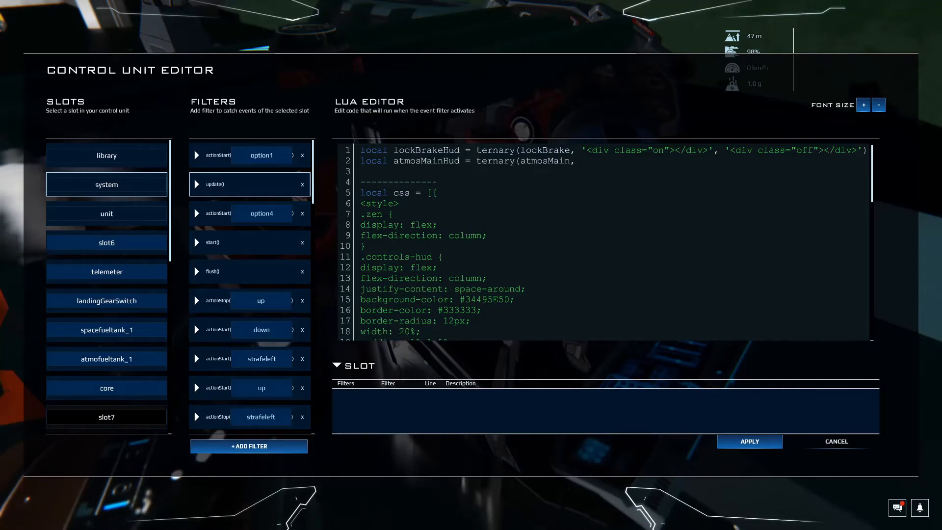
Fill in the on/off '<div class=...' markup, copying the class markup from the brake indicator line.
text('<)
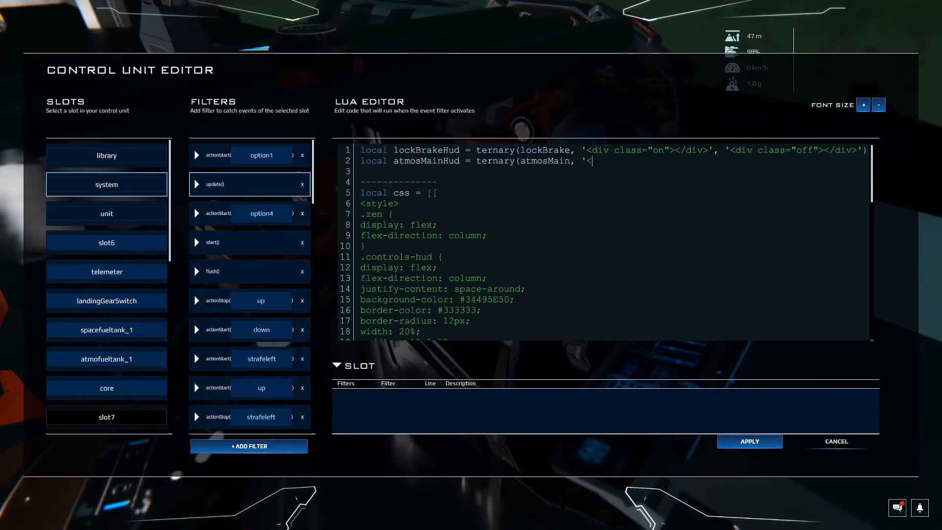
text(div)
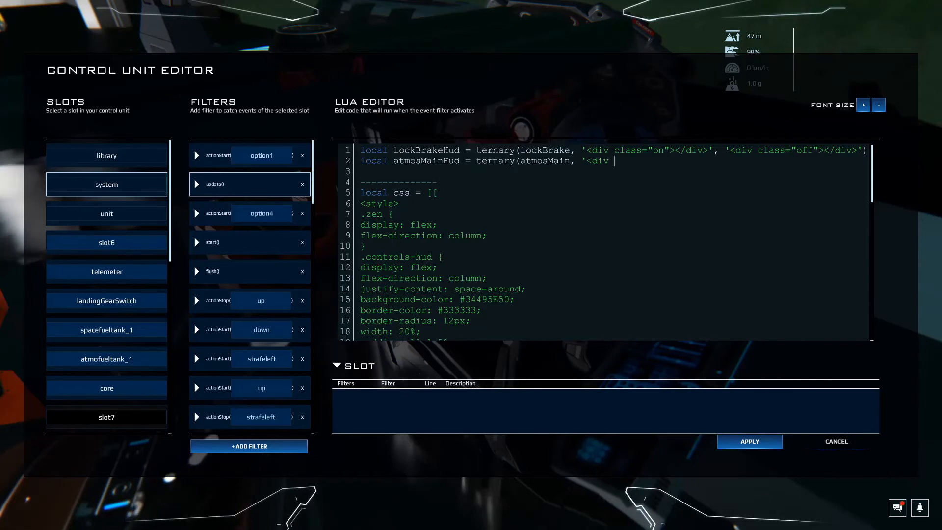
text(class=)
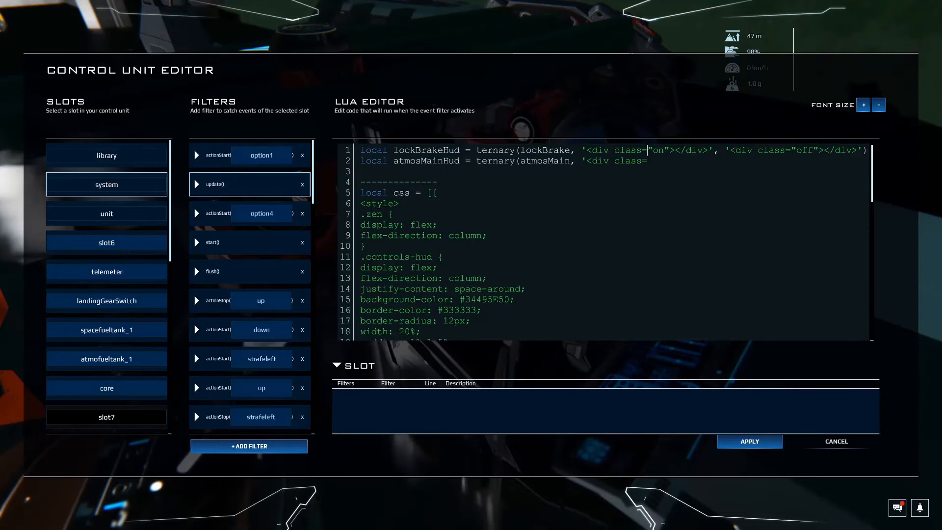
drag(652, 150, 868, 151)
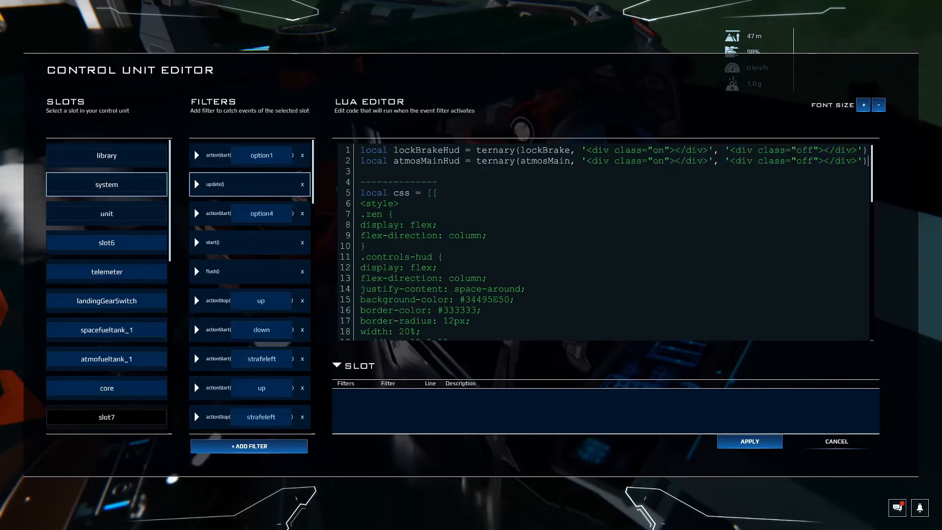
scroll(down, 3)
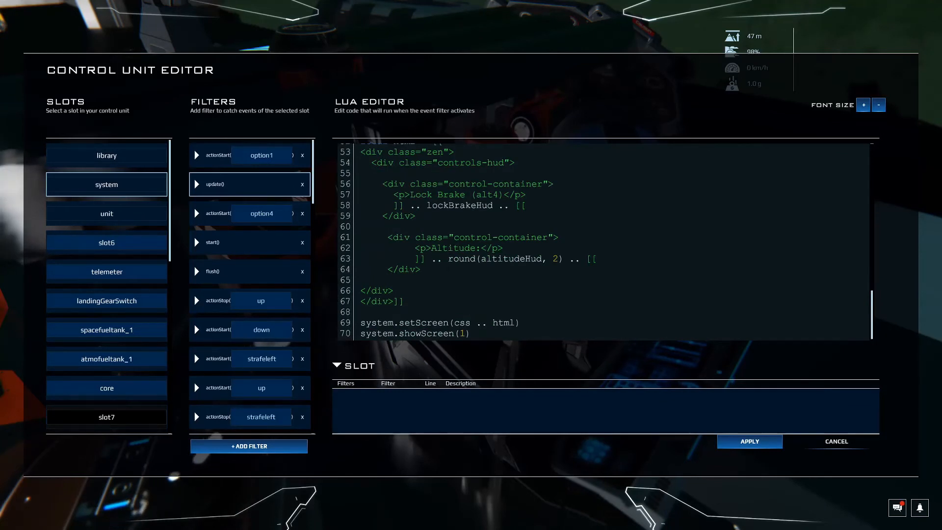
Duplicate the Lock Brake HUD block and relabel the copy 'Atmos Main (alt1)'.
drag(390, 237, 421, 269)
text(1)
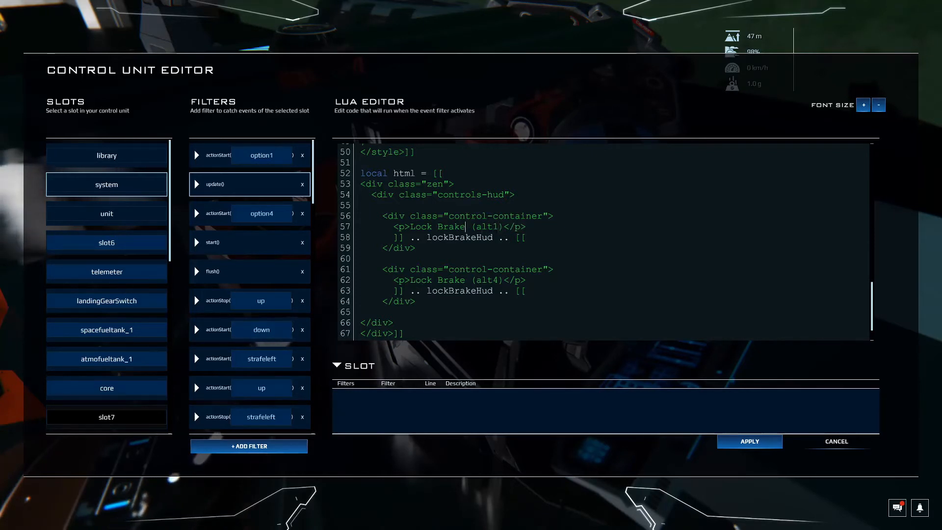
key(Backspace)
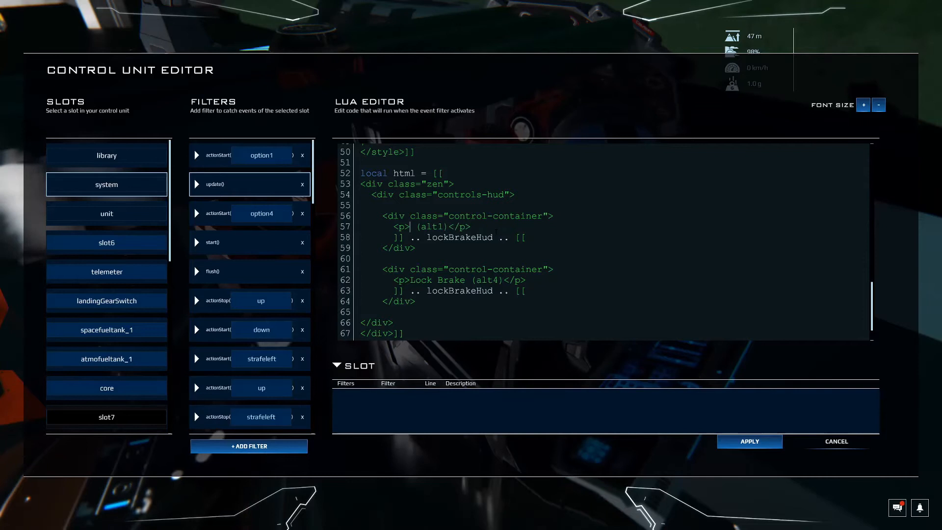
text(Atmos Main)
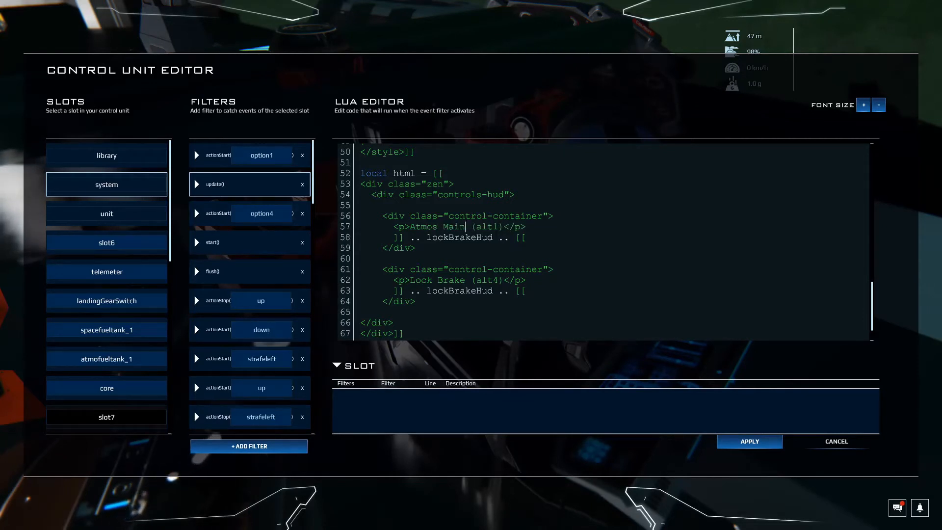
Make the new indicator display atmosMainHud instead of lockBrakeHud.
double_click(459, 238)
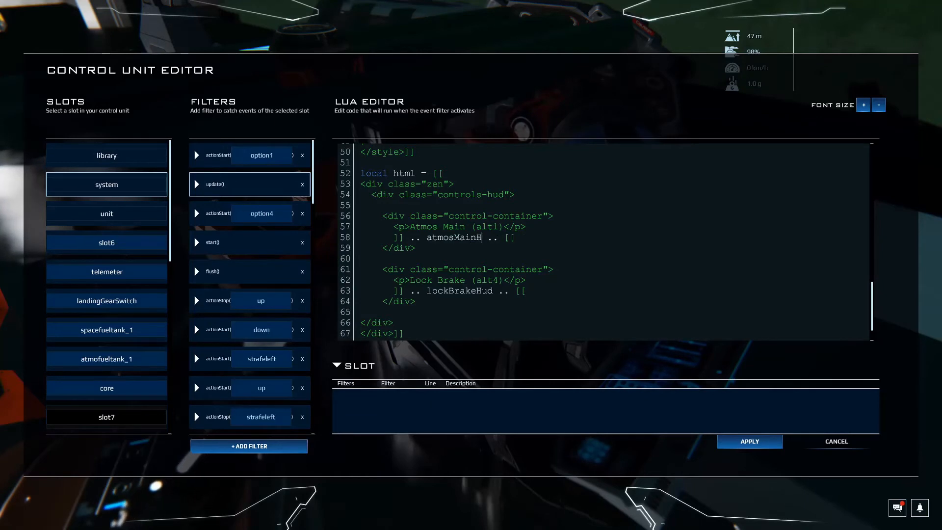
double_click(458, 237)
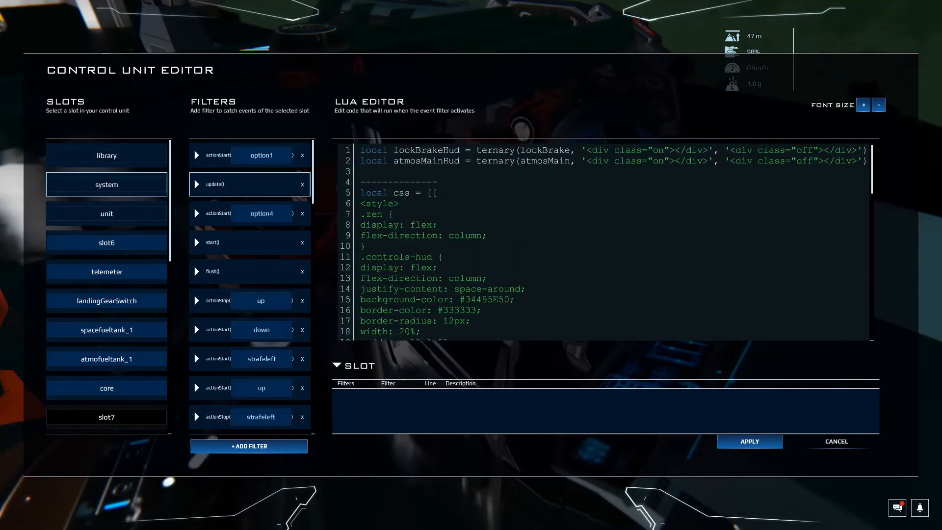
double_click(428, 160)
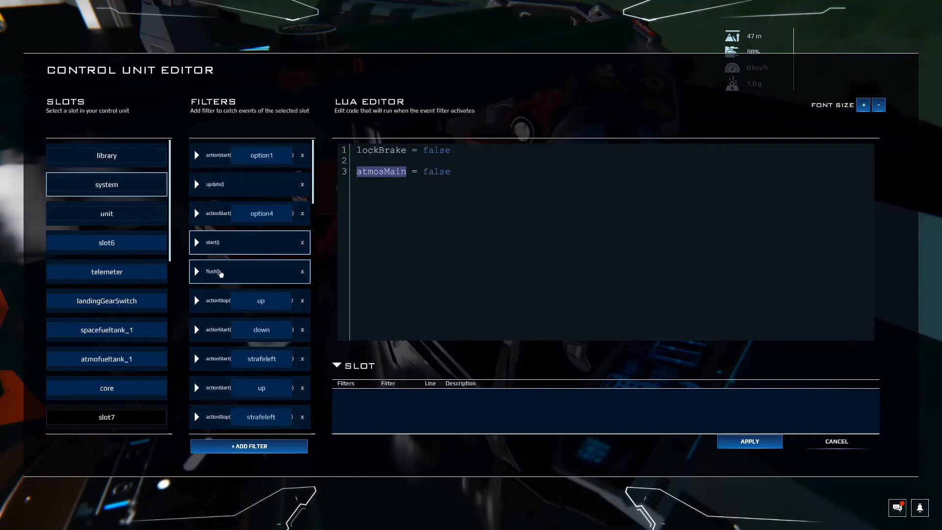
Review the option4 brake and option1 atmosMain toggle scripts, then leave the Control Unit Editor.
click(235, 271)
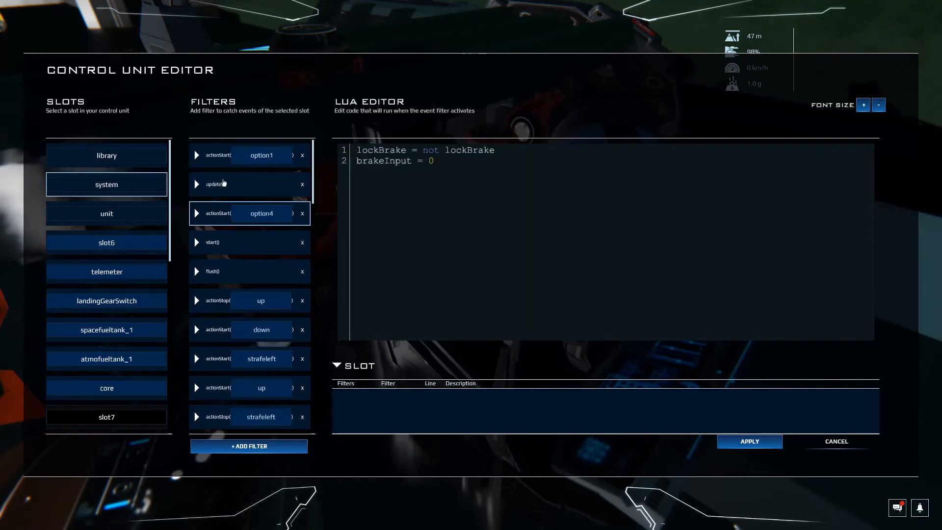
click(261, 155)
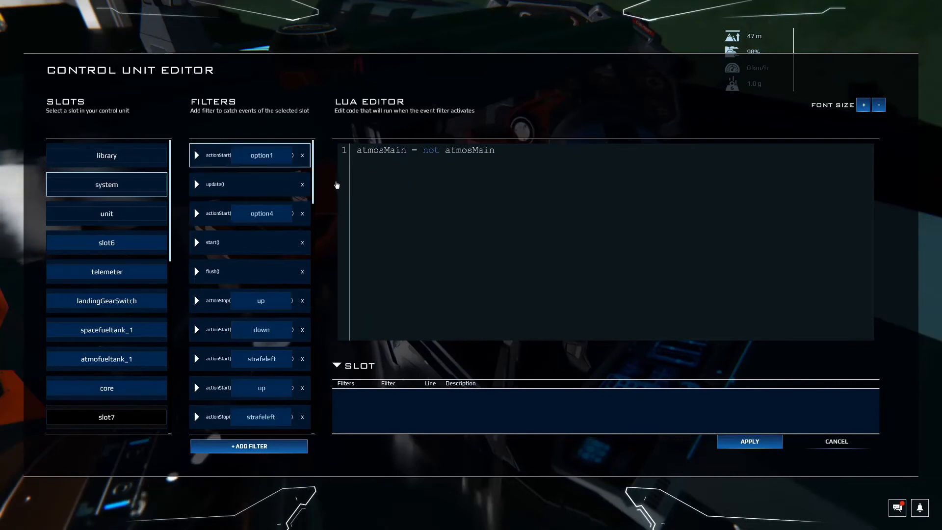
double_click(380, 149)
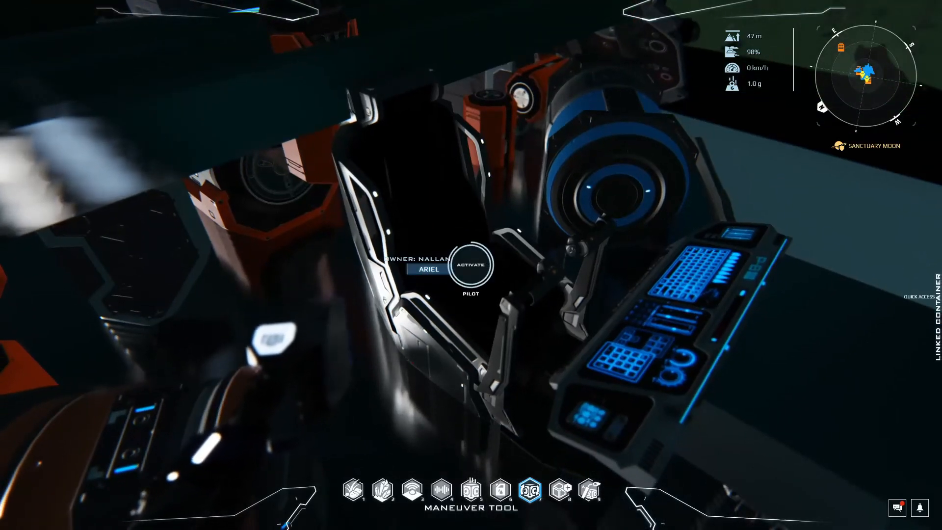
Exit the seat and bring up the hover engine's Advanced context menu.
click(471, 264)
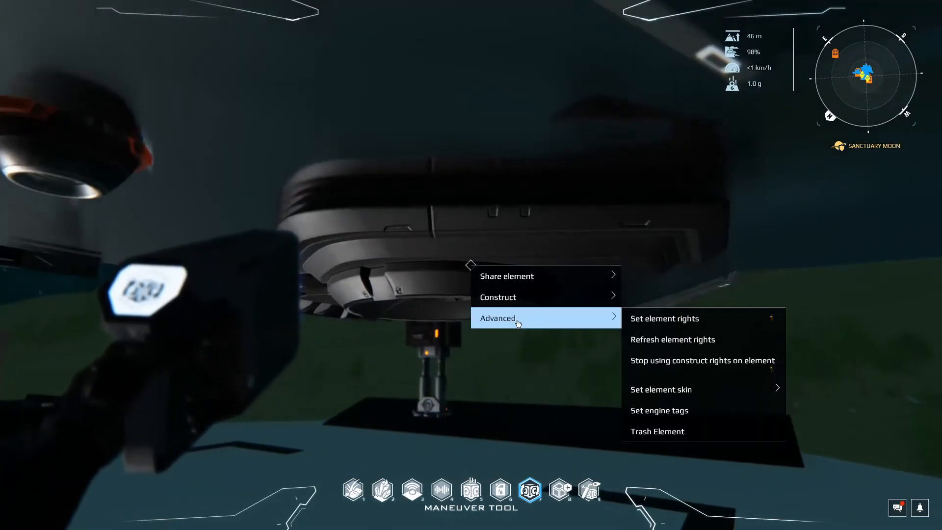
mouse_move(660, 410)
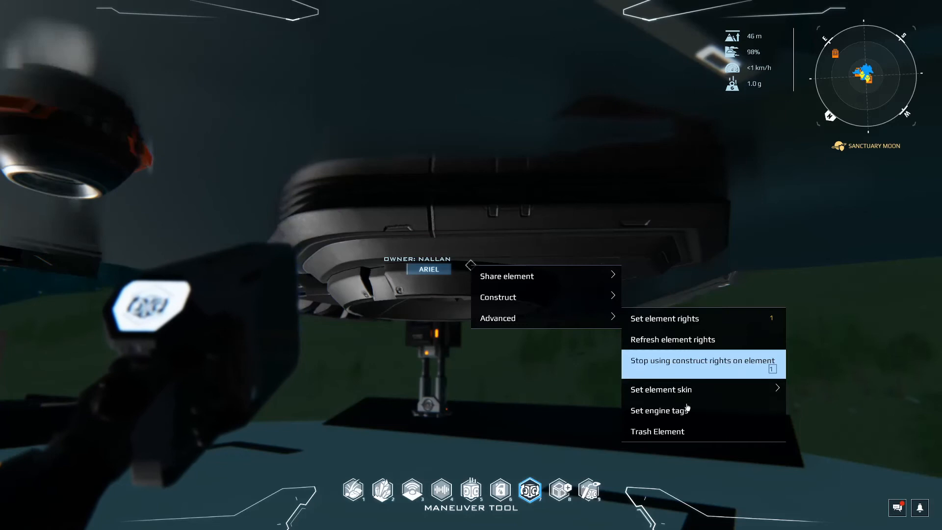
Tag the hover engine 'hoverMain' in the Engine Tag Editor and confirm with OK.
click(659, 410)
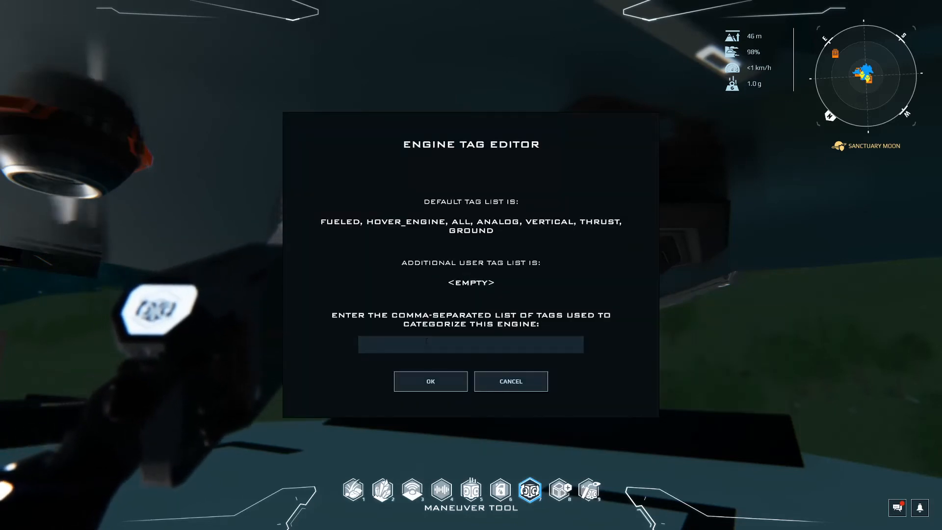
text(hoverMa)
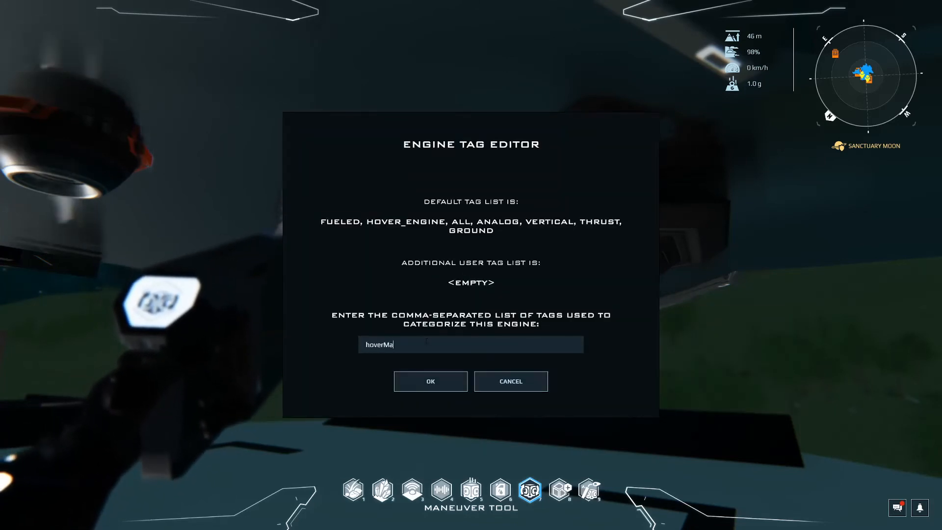
click(430, 380)
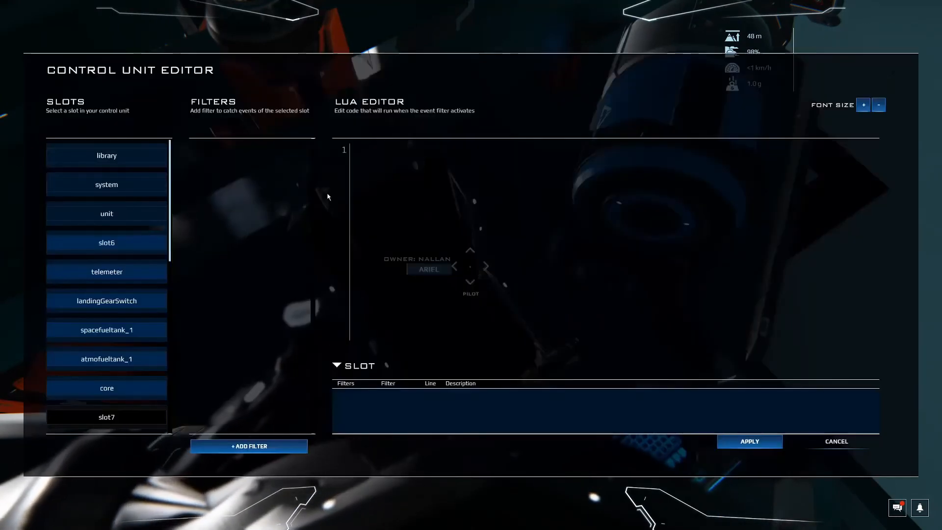
Show the system slot's actionStart(booster) filter, which calls Nav:toggleBoosters().
click(106, 184)
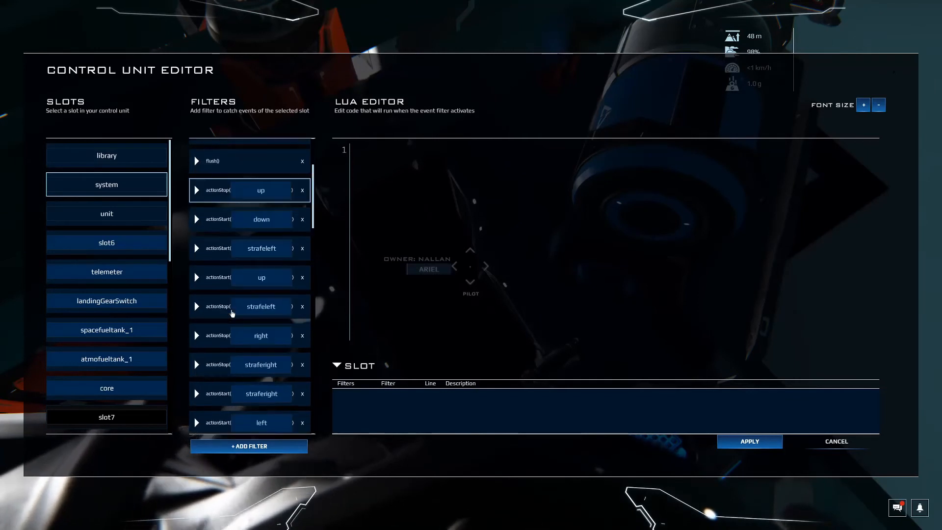
scroll(down, 3)
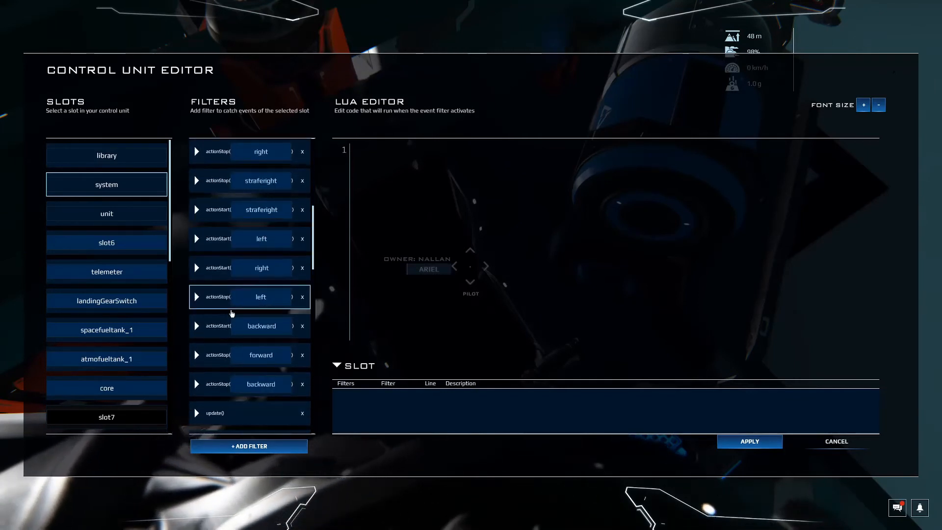
scroll(down, 3)
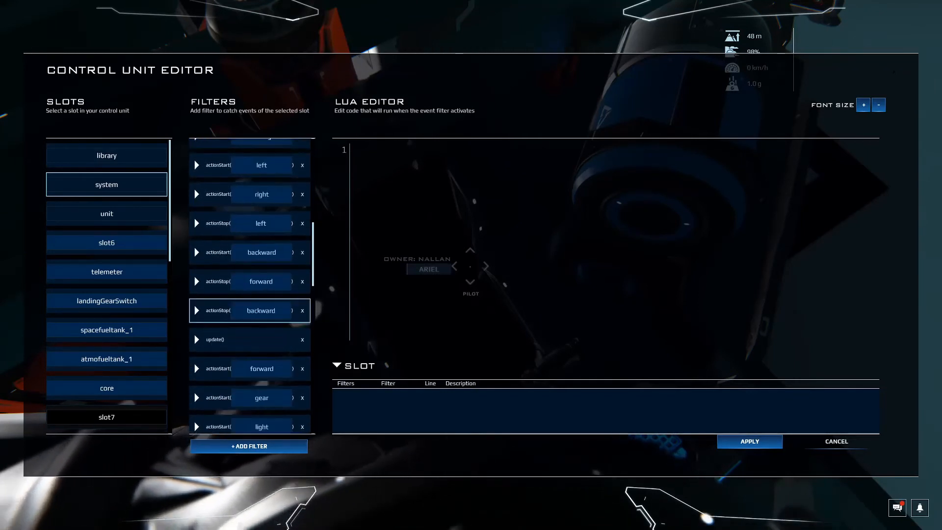
scroll(down, 3)
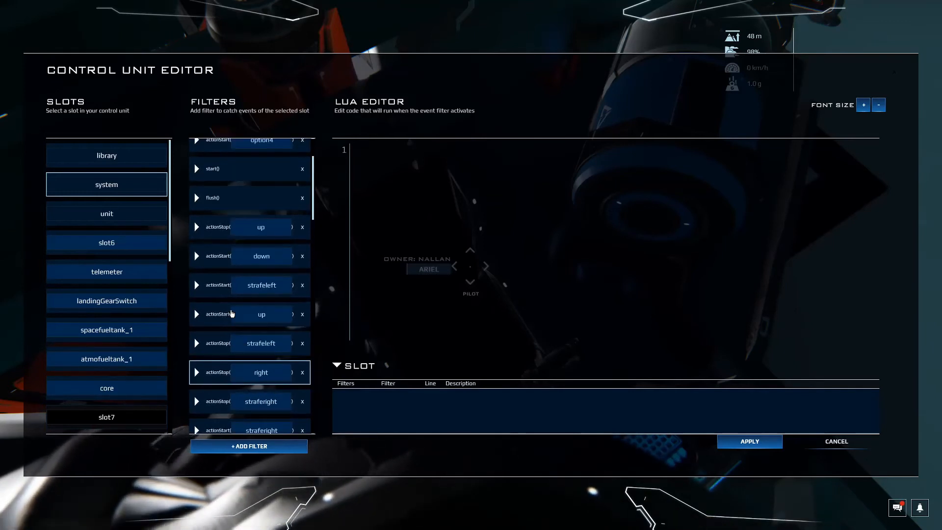
scroll(down, 3)
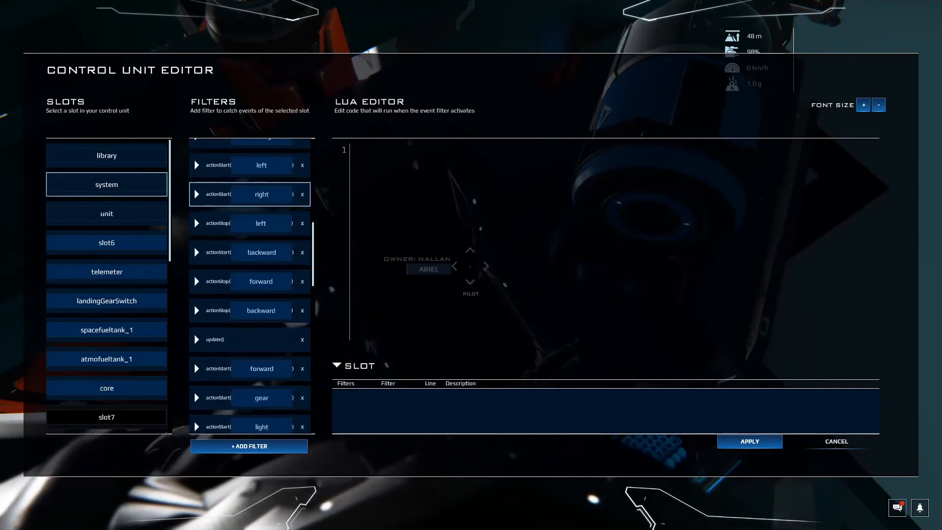
scroll(down, 3)
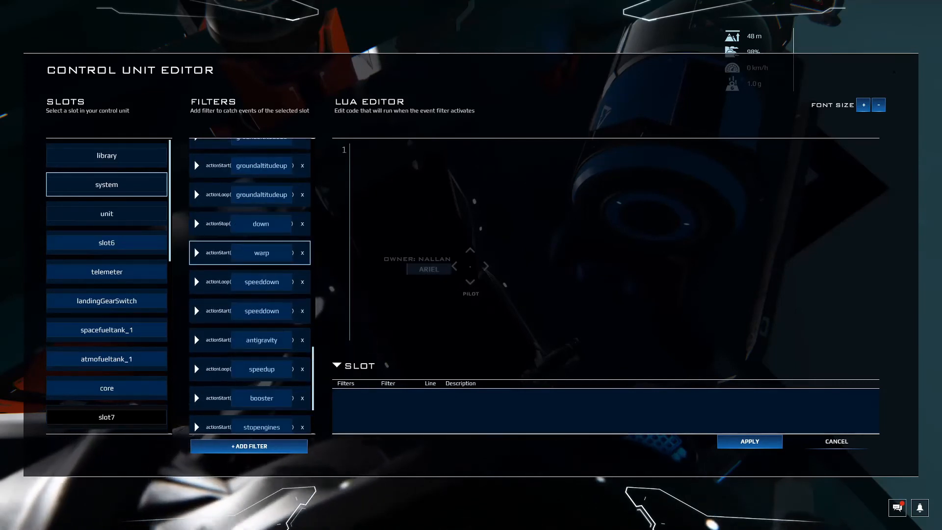
click(261, 325)
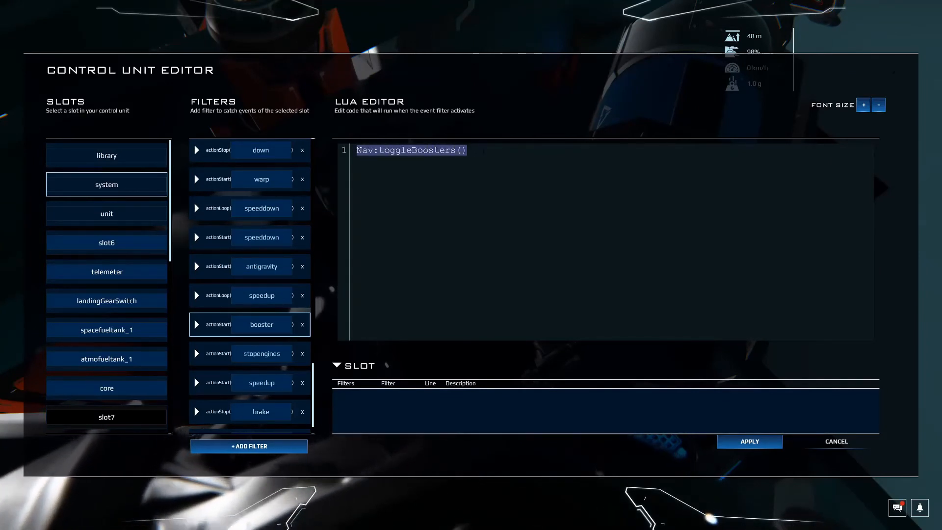
Replace Nav:toggleBoosters() with 'hoverMain = not hoverMain' in the booster filter.
key(Delete)
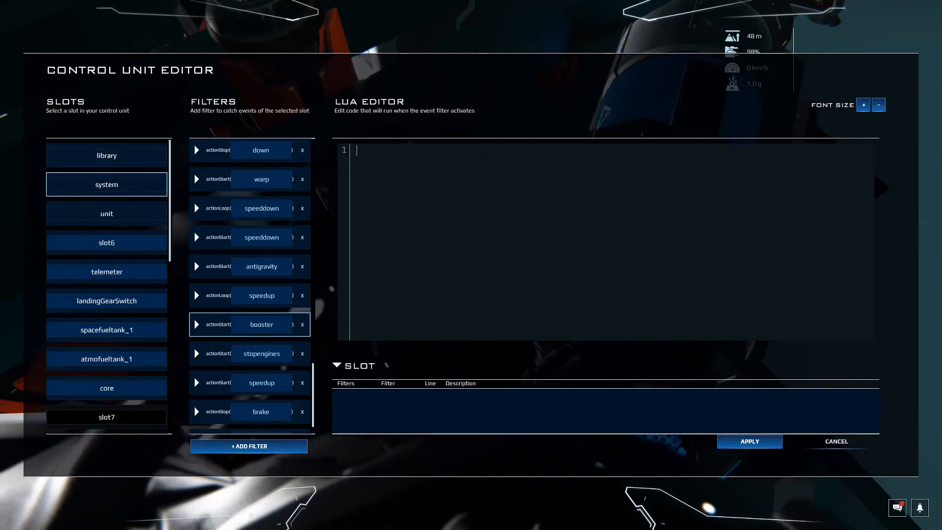
text(hover)
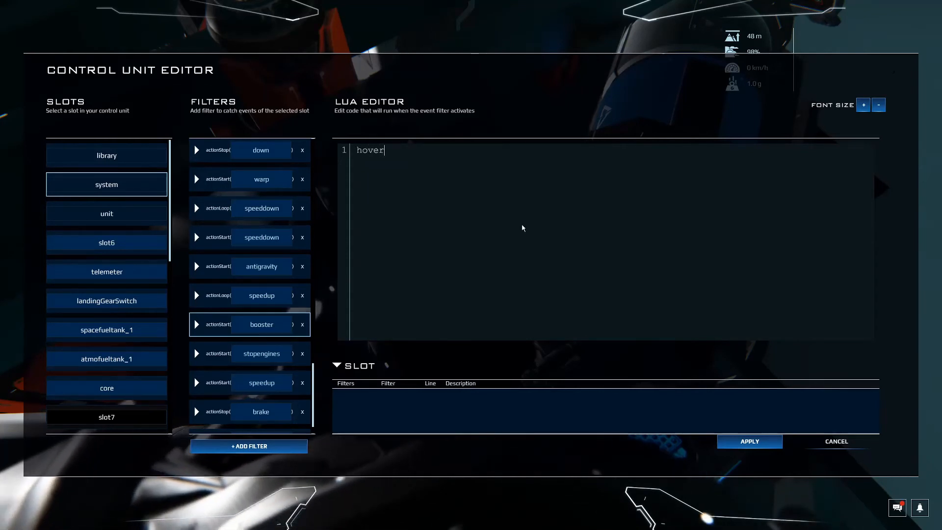
text(Main =)
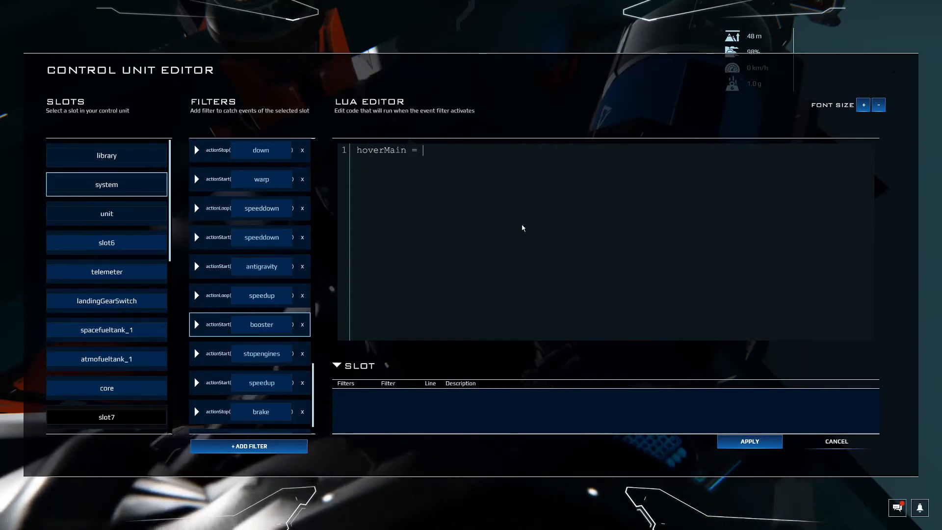
text(n)
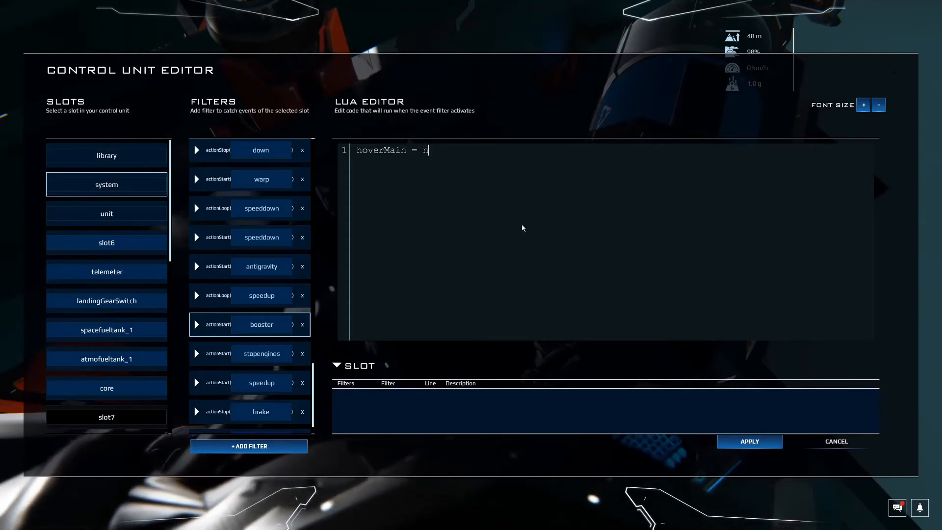
text(ot hov)
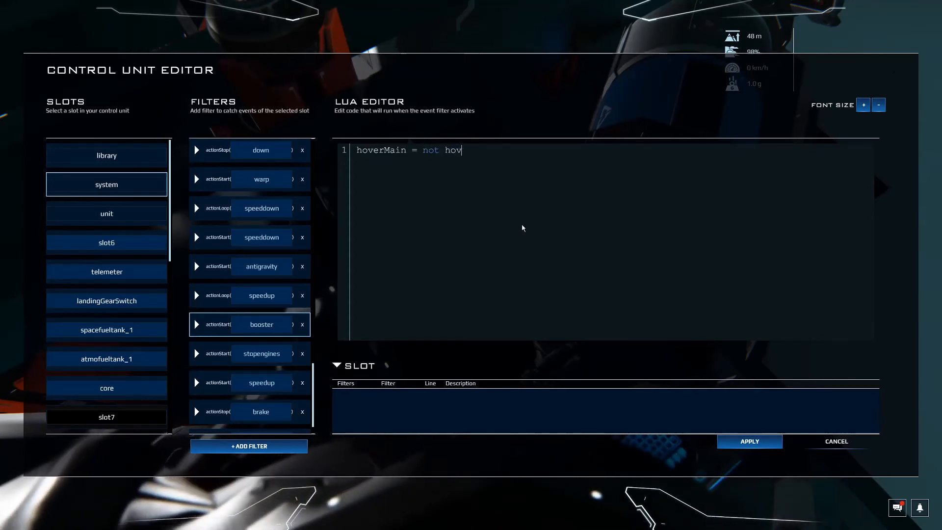
text(erMain)
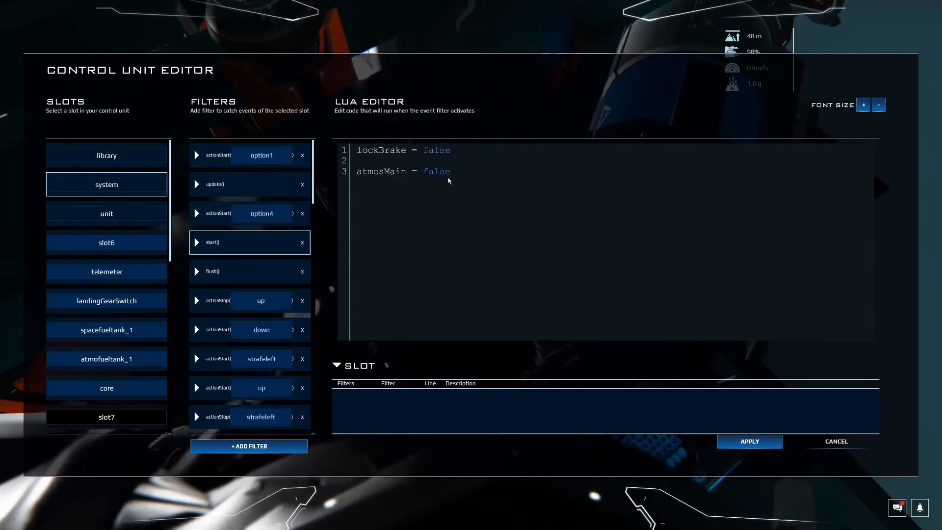
Add 'hoverMain = false' beneath atmosMain = false in the start() script.
text(hoverMain =)
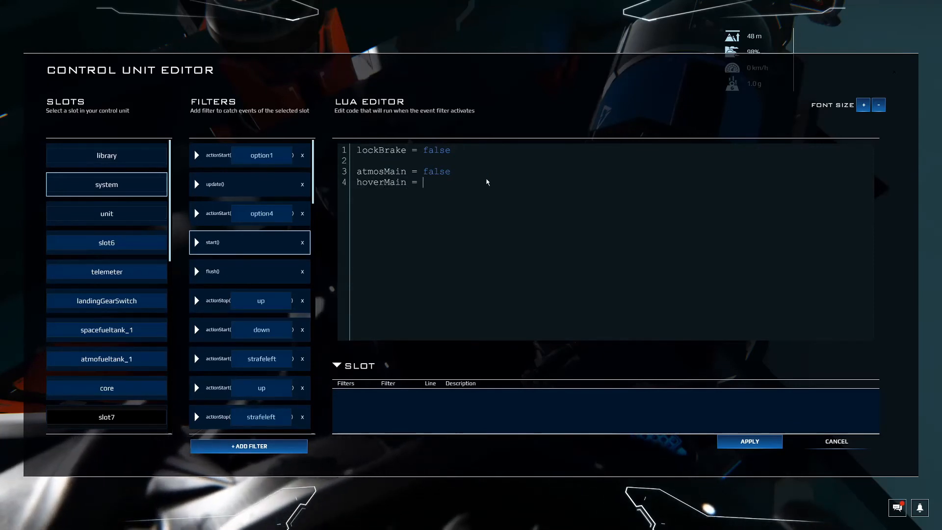
text(false)
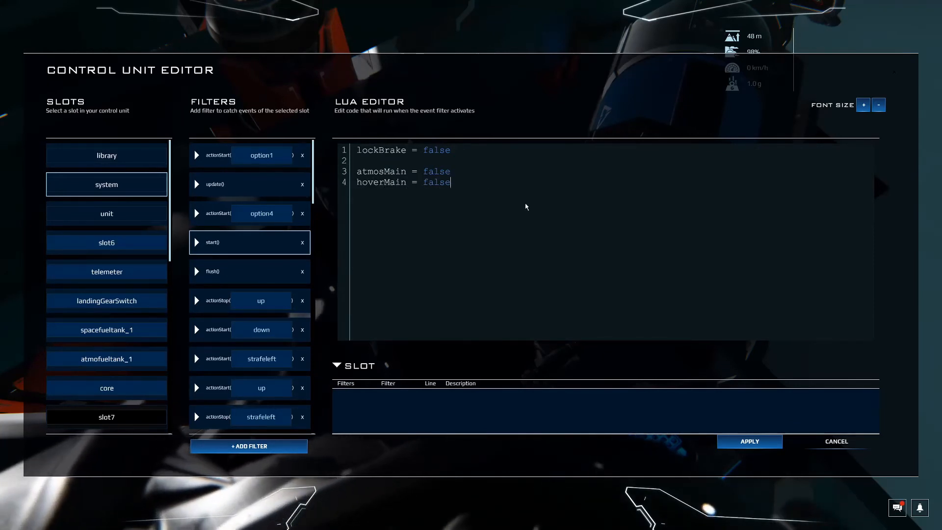
mouse_move(565, 225)
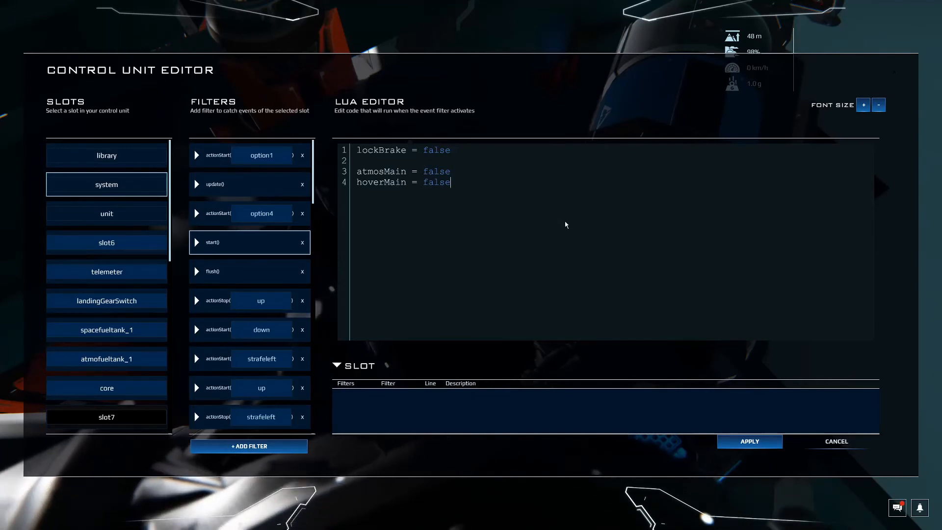
mouse_move(200, 262)
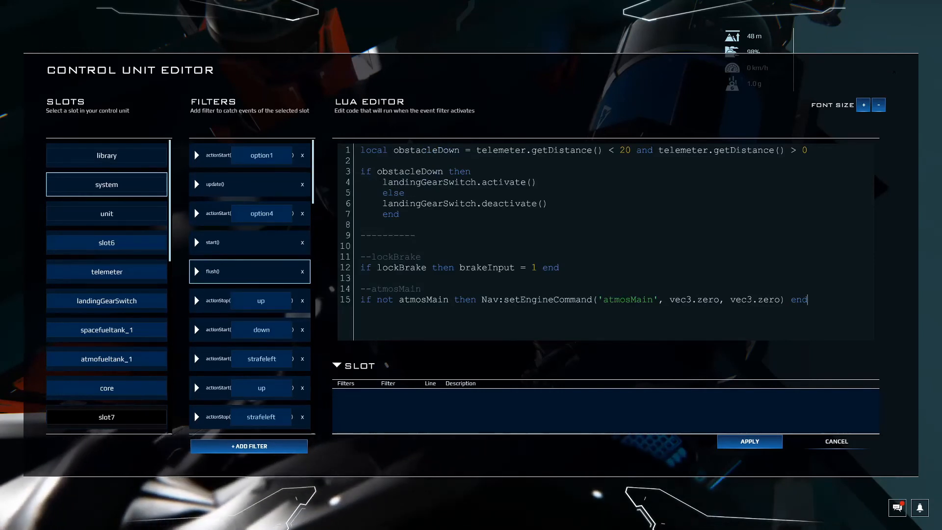
Add a --hoverMain block in flush() that zeroes the hoverMain engines when hoverMain is false.
triple_click(583, 299)
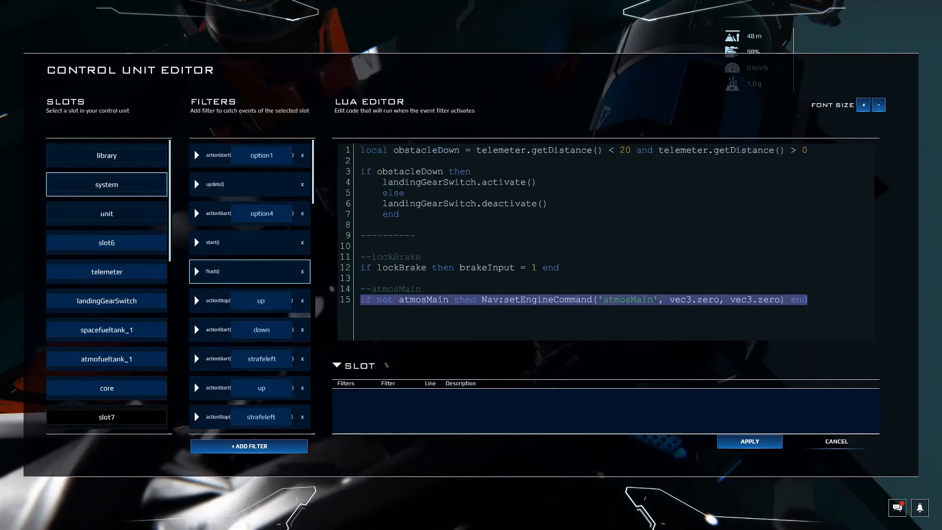
text(--hoverMain)
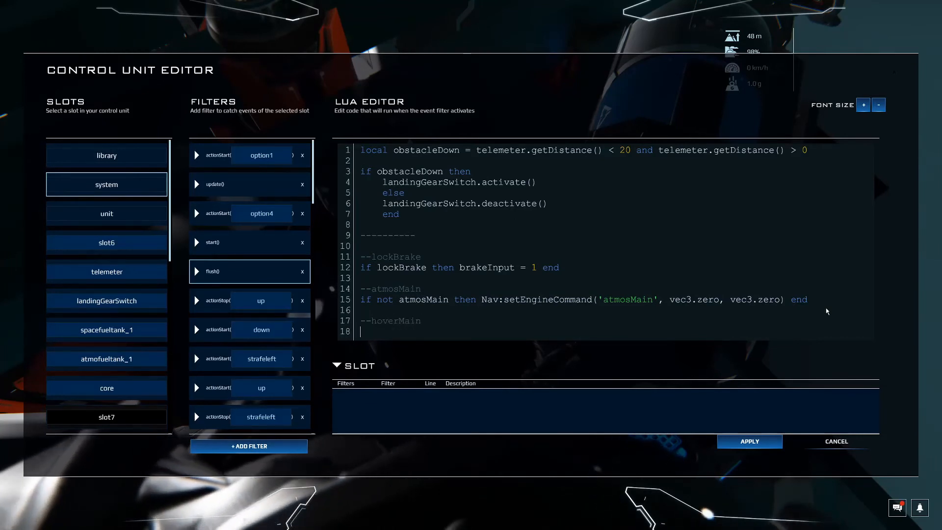
text(if not atmosMain then Nav:setEngineCommand('atmosMain', vec3.zero, vec3.zero) end)
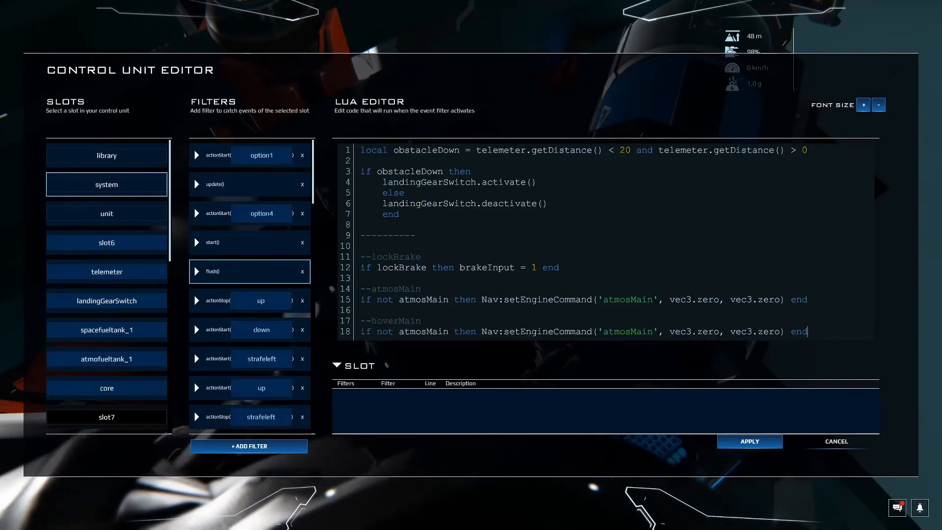
text(hover)
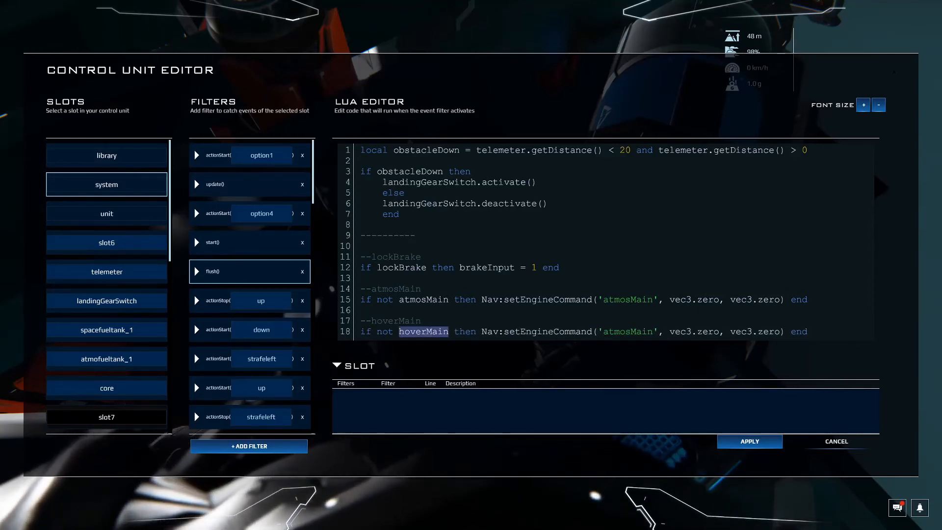
text(hoverMain)
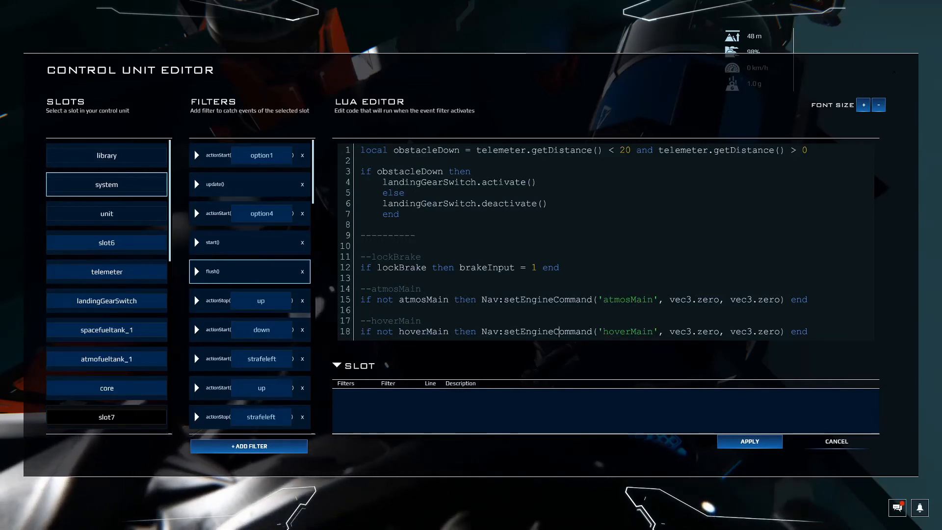
double_click(547, 331)
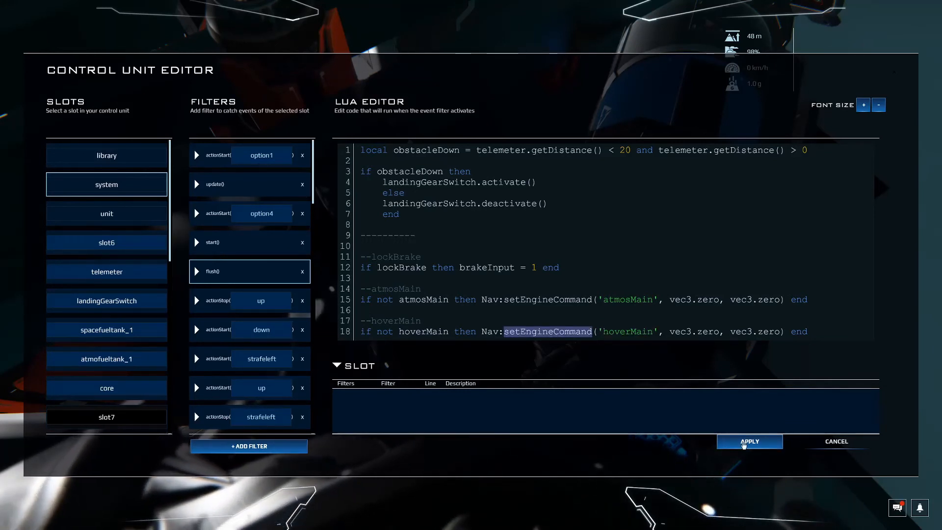
Apply the updated control unit script and reopen the editor.
click(748, 441)
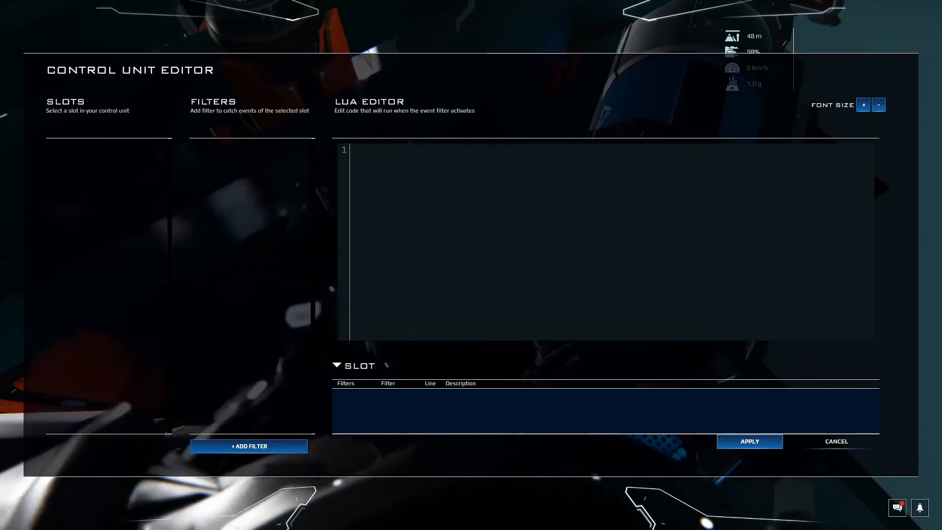
click(836, 440)
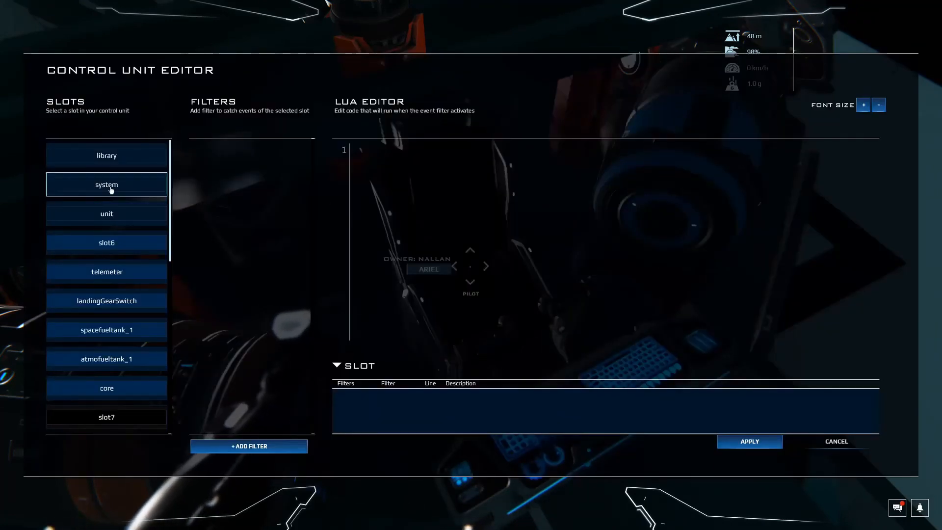
In update(), relabel the third HUD block 'Hovers (B)' and make it show hoverMainHud.
click(106, 185)
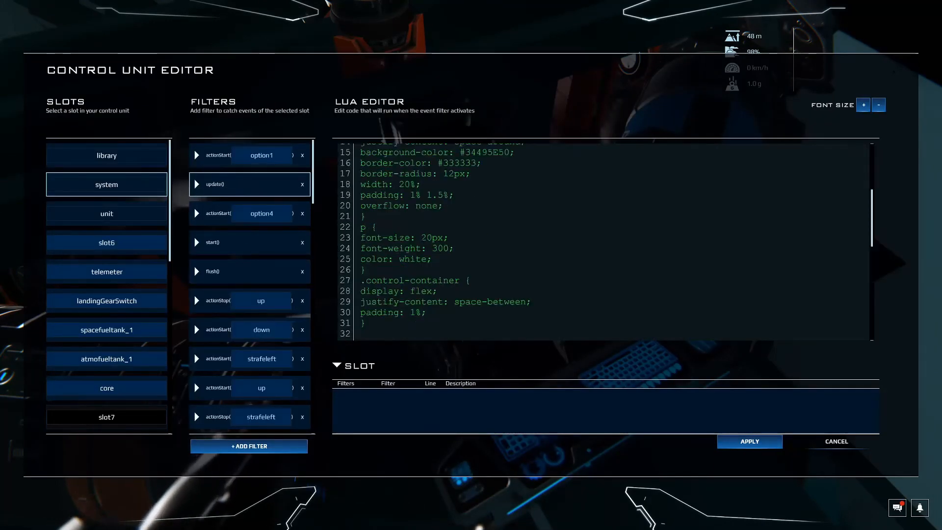
scroll(down, 3)
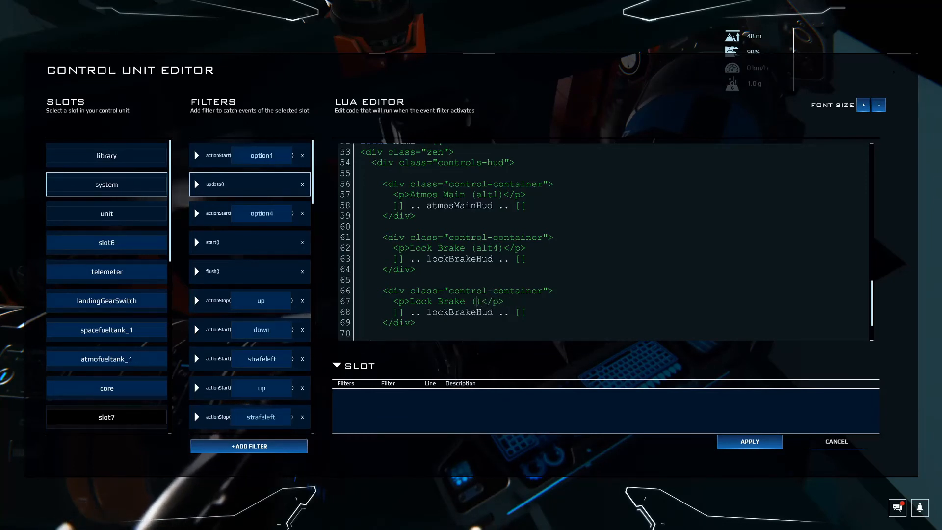
text(B)
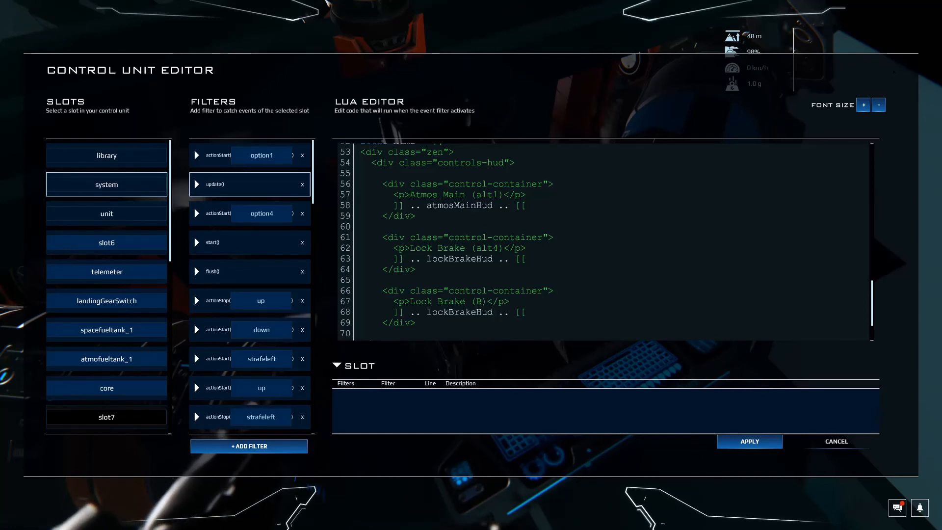
double_click(436, 301)
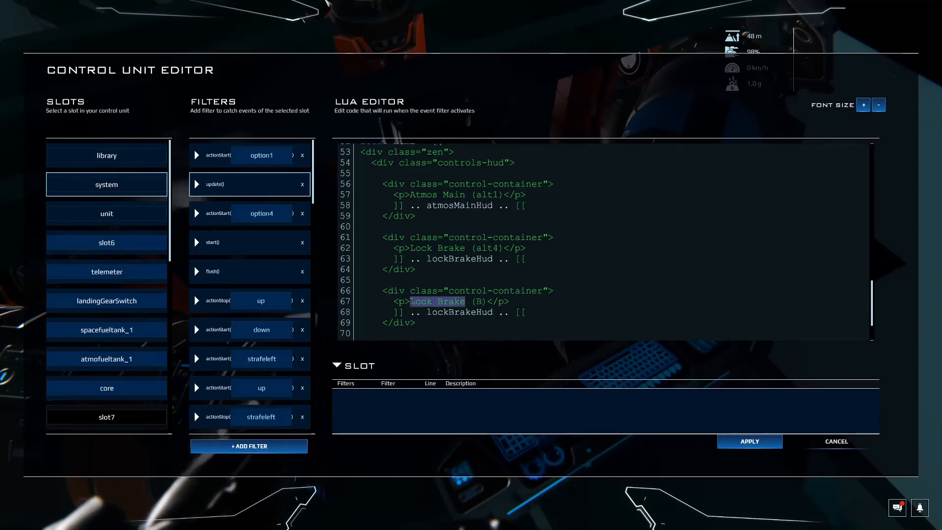
text(Hovers)
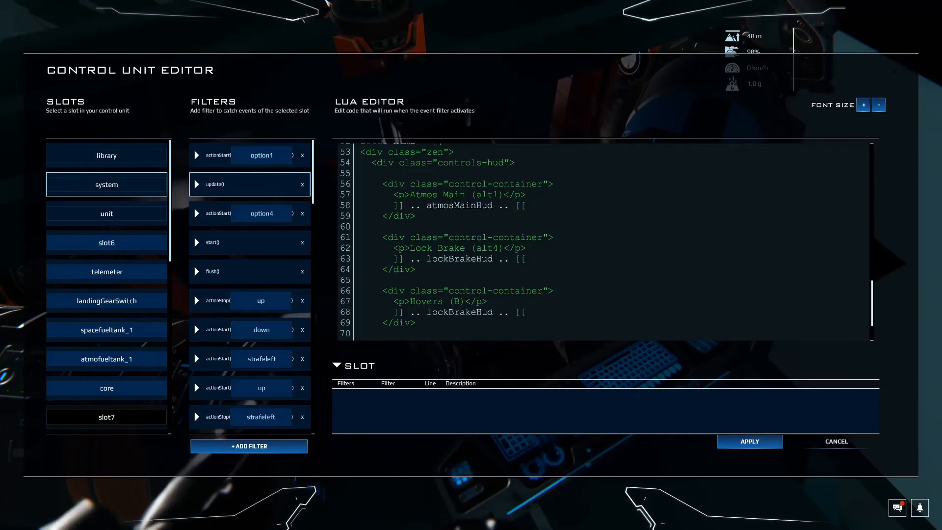
text(hoverMain)
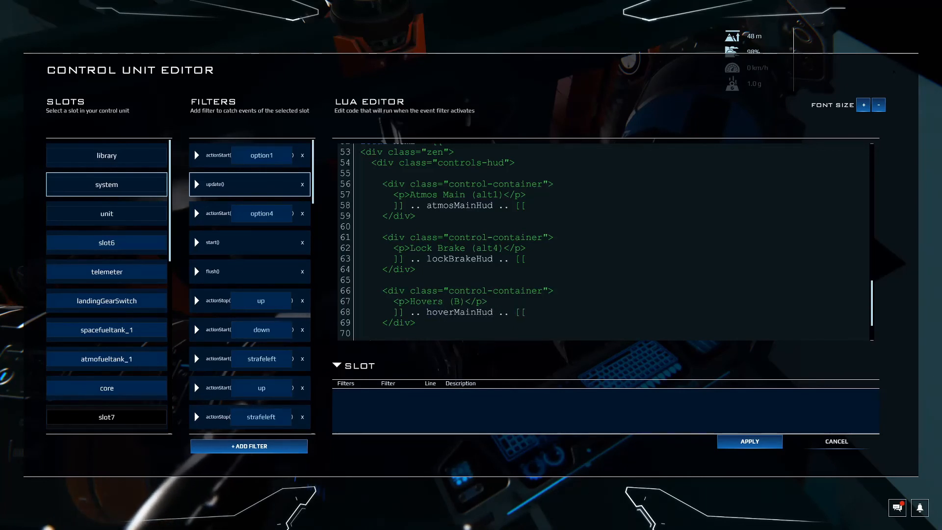
double_click(458, 205)
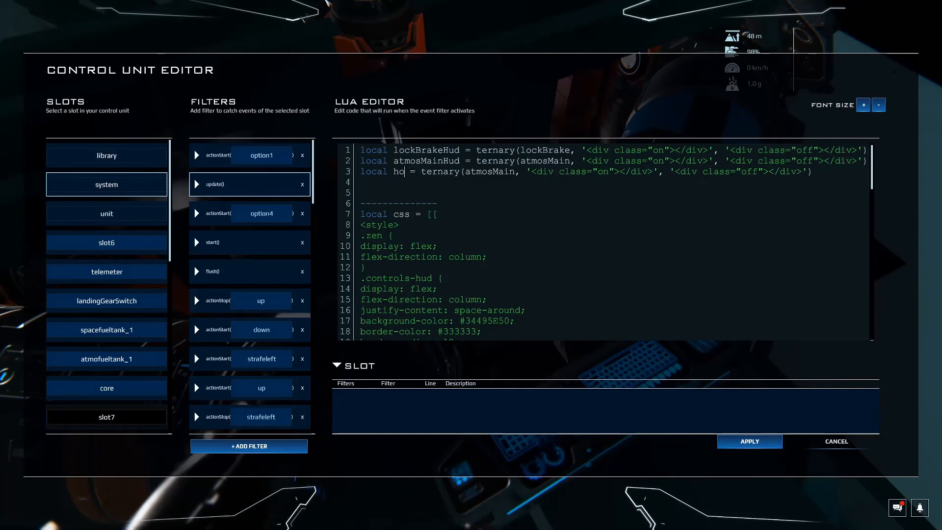
Define hoverMainHud as an on/off ternary line driven by the hoverMain variable.
text(ver)
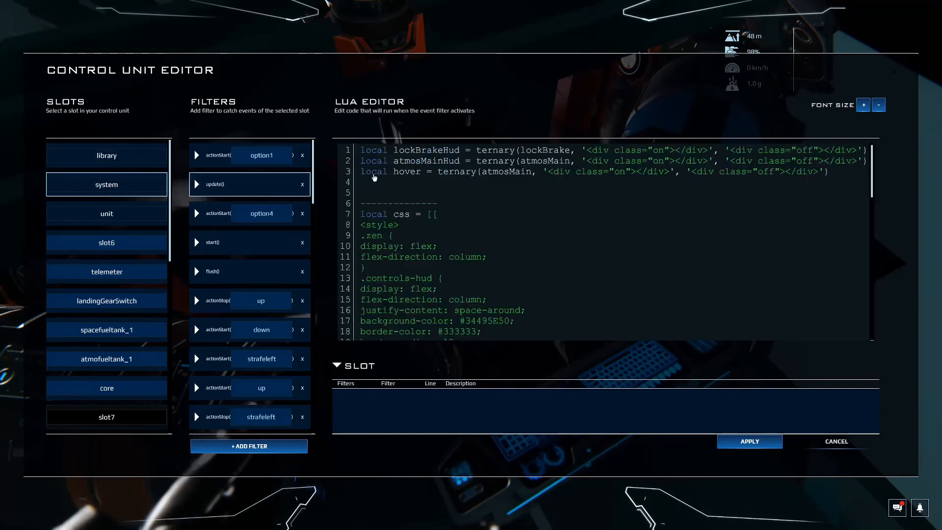
click(422, 172)
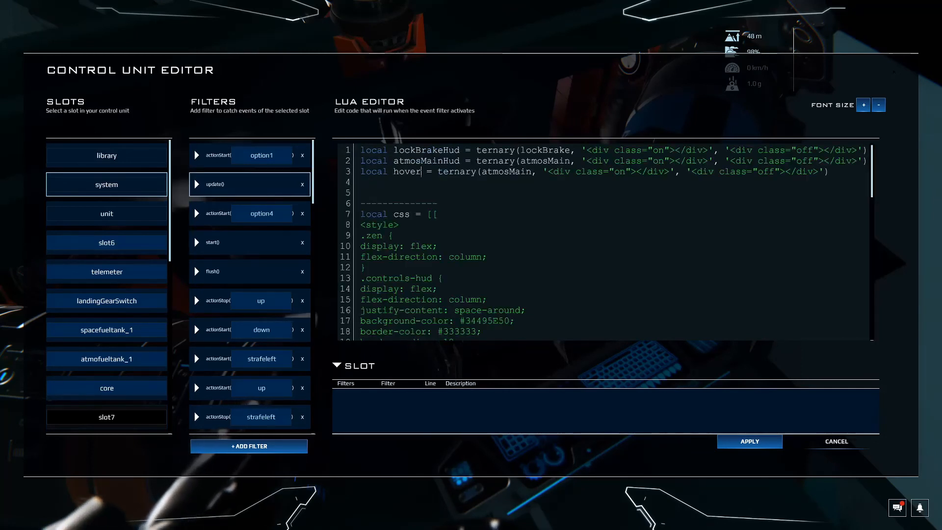
text(MainHud)
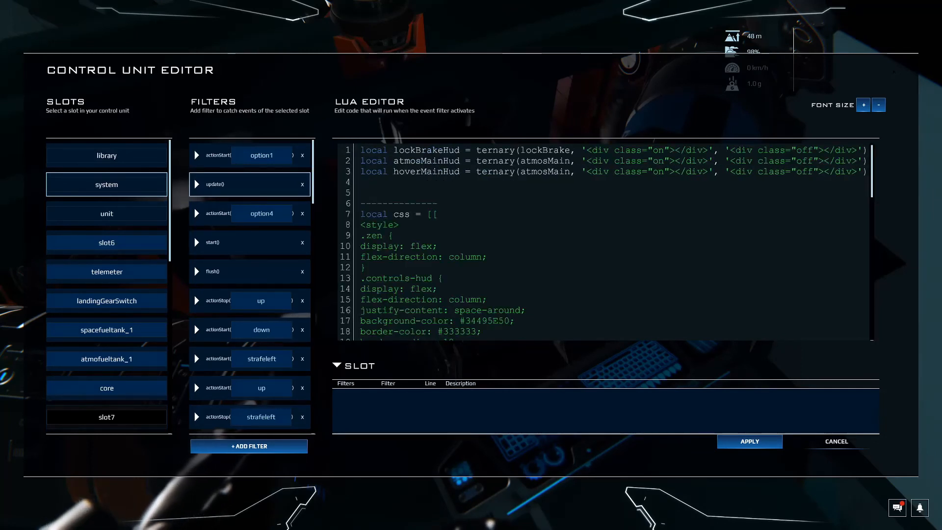
text(huver)
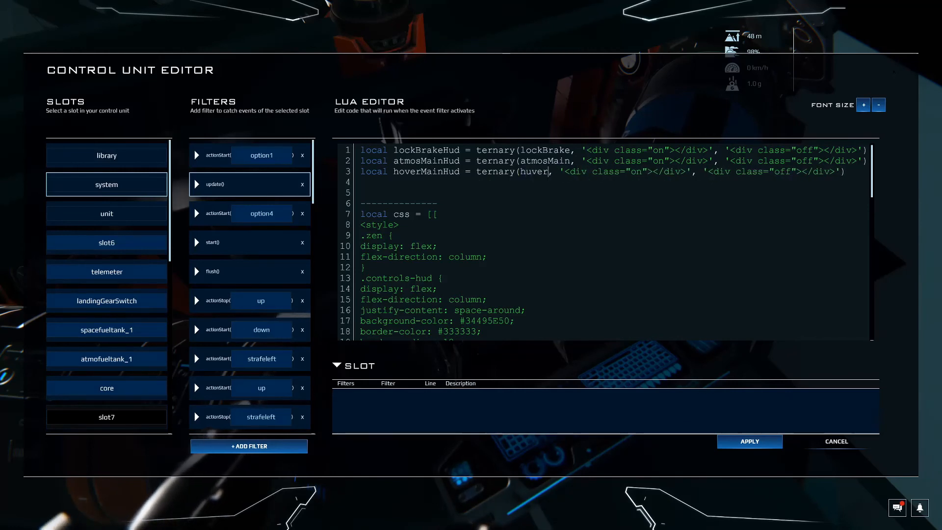
text(Main,)
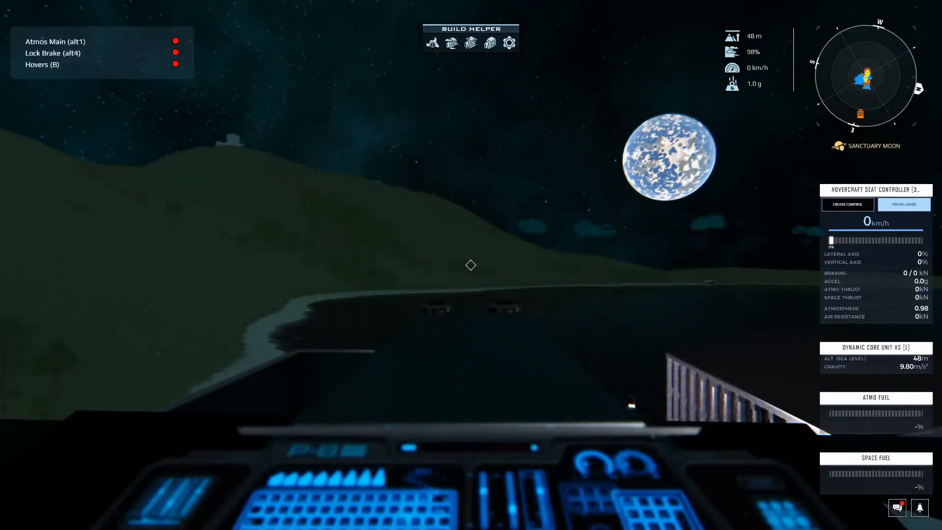
Toggle the hover engines with B from the pilot seat so the Hovers indicator turns blue.
key(b)
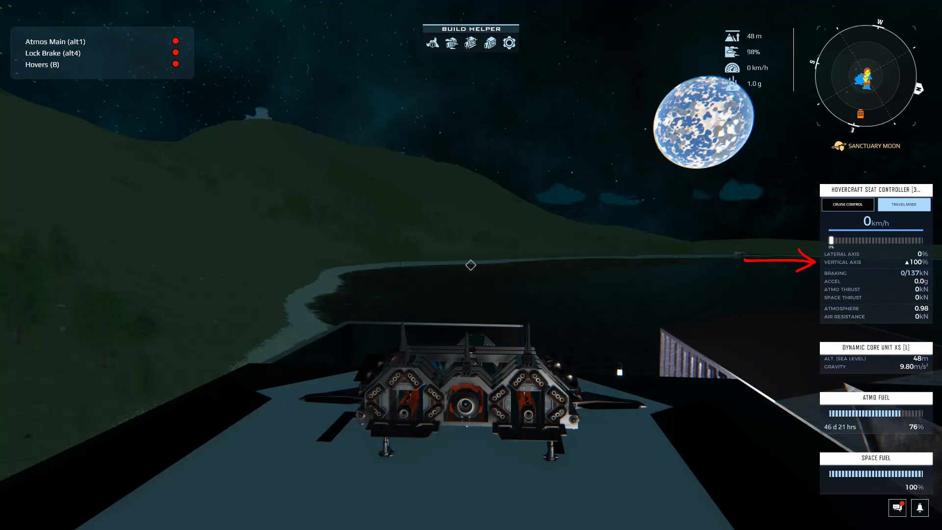
key(b)
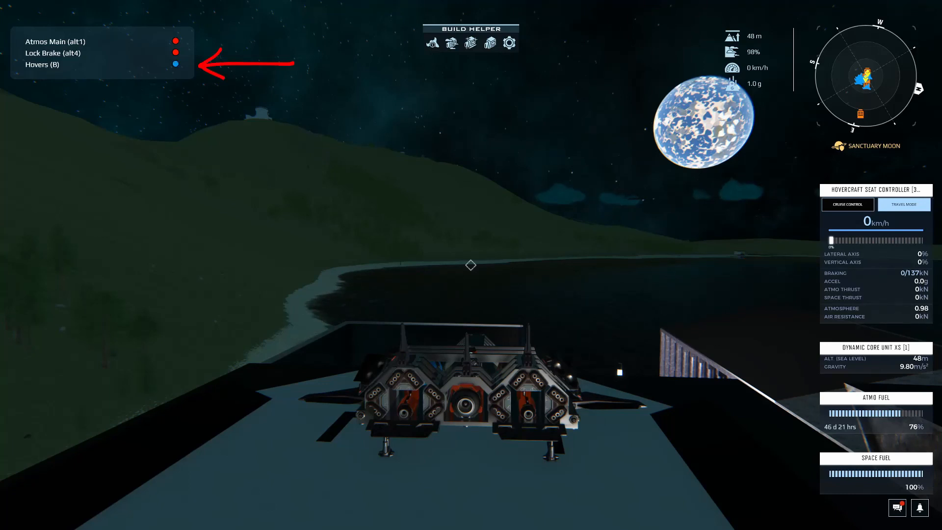